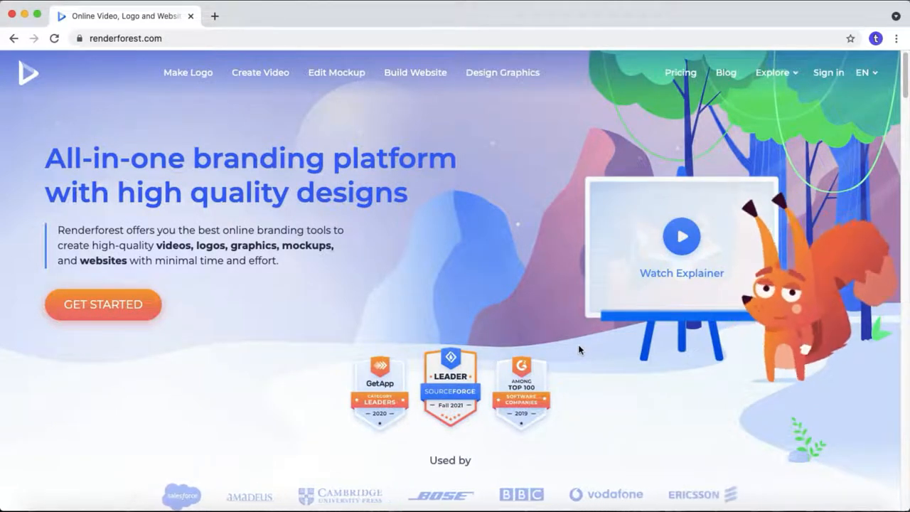
Open the Explainer Animations template catalog from the video templates menu
{"action": "left_click", "coordinate": [102, 305]}
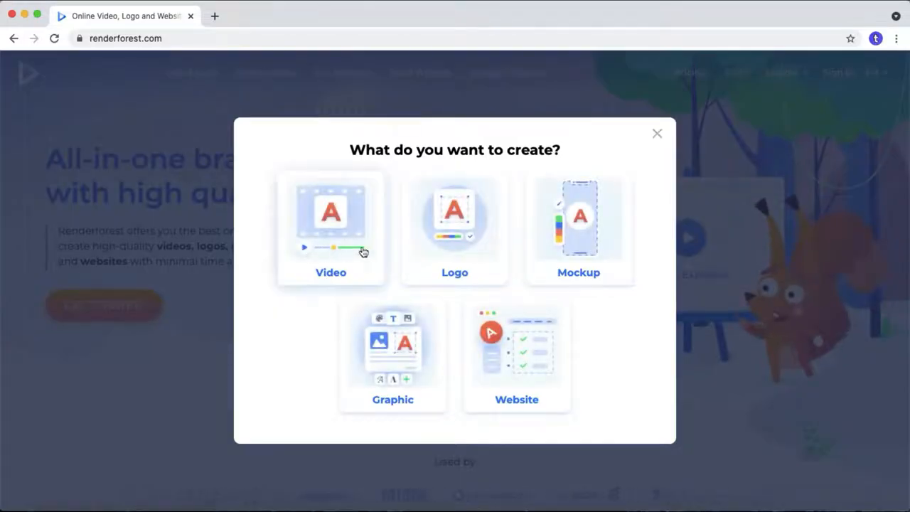
{"action": "mouse_move", "coordinate": [563, 241]}
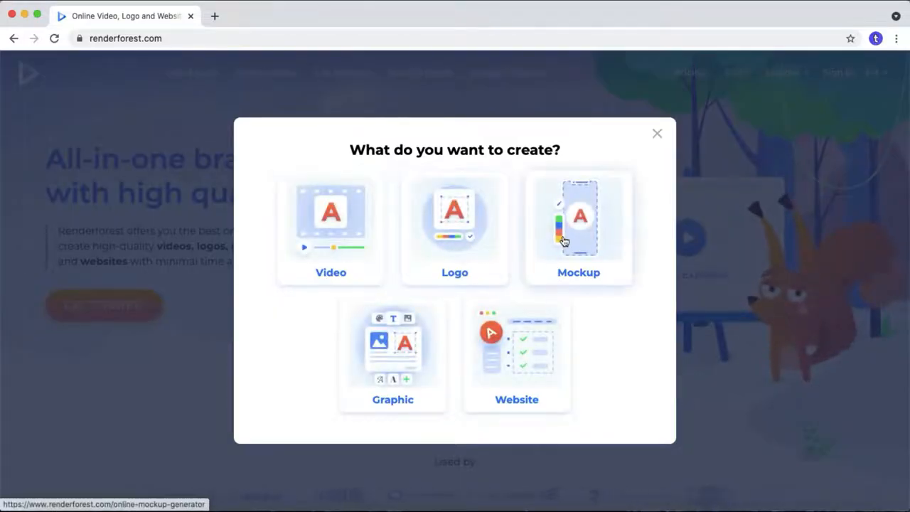
{"action": "mouse_move", "coordinate": [500, 350]}
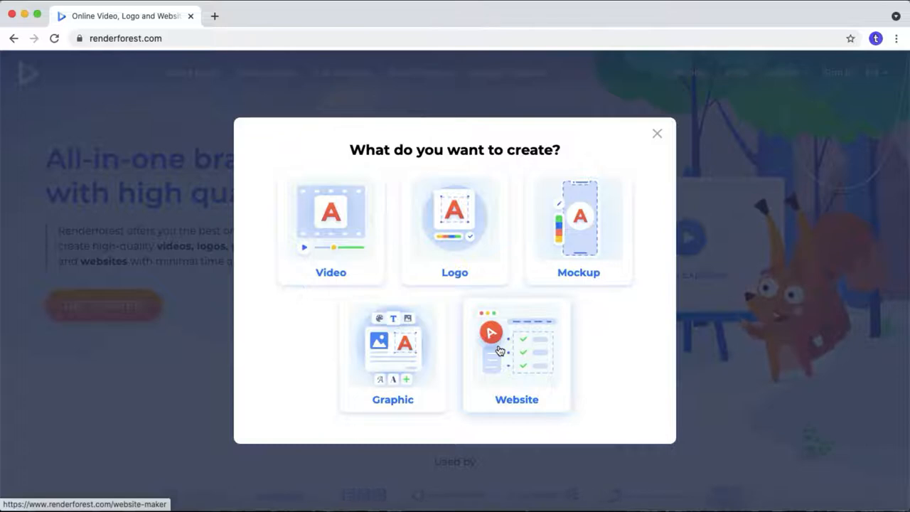
{"action": "mouse_move", "coordinate": [516, 353]}
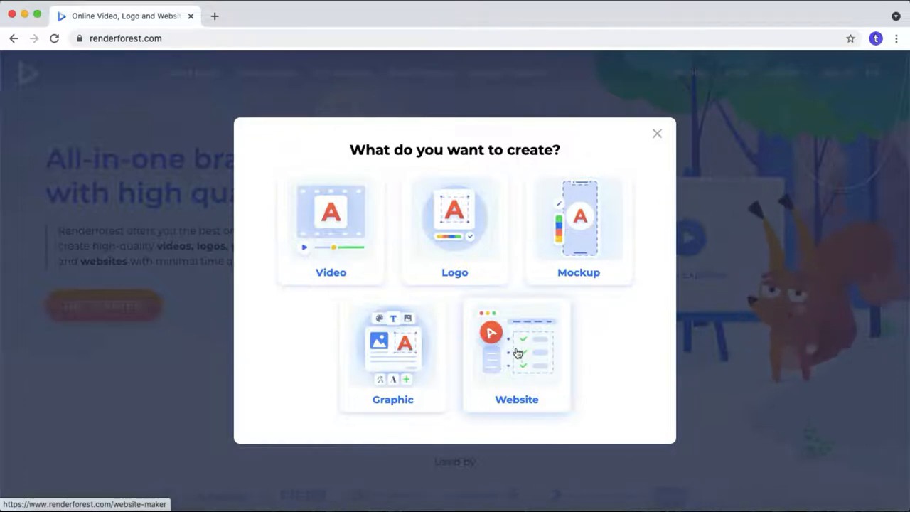
{"action": "mouse_move", "coordinate": [609, 361]}
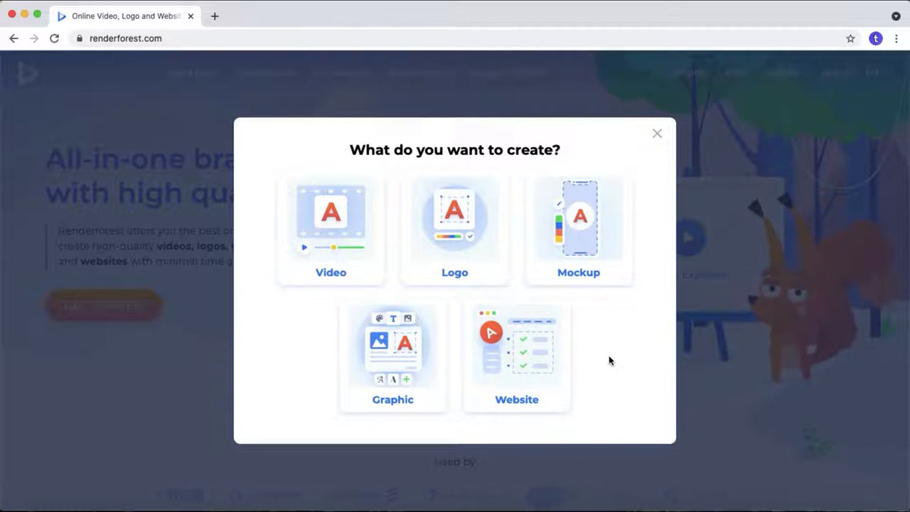
{"action": "mouse_move", "coordinate": [657, 134]}
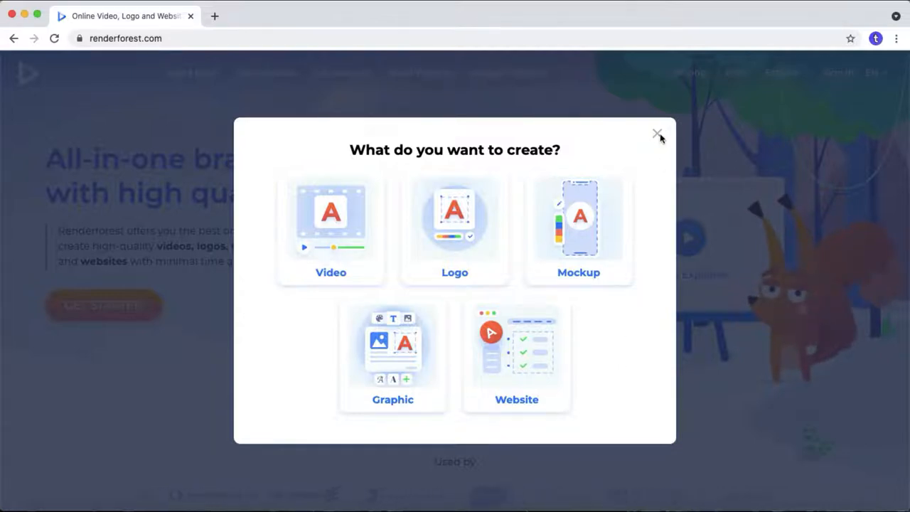
{"action": "left_click", "coordinate": [656, 134]}
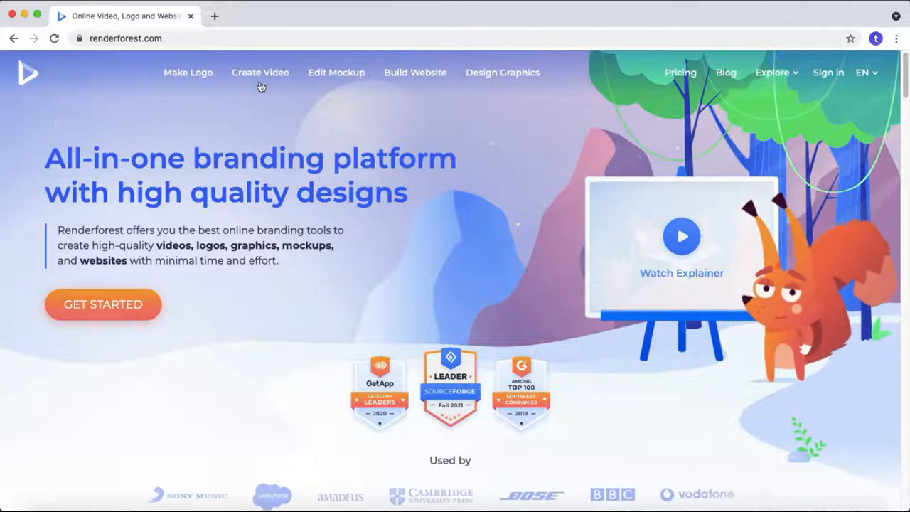
{"action": "left_click", "coordinate": [260, 72]}
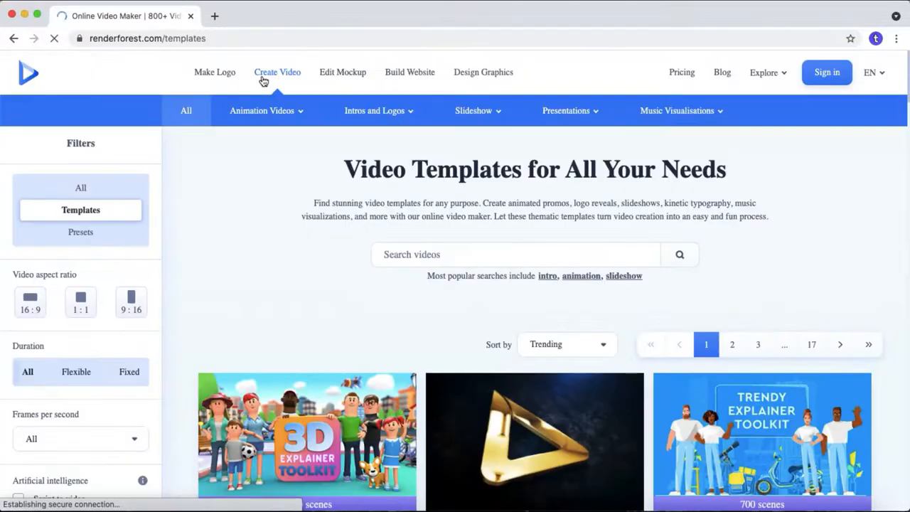
{"action": "left_click", "coordinate": [261, 111]}
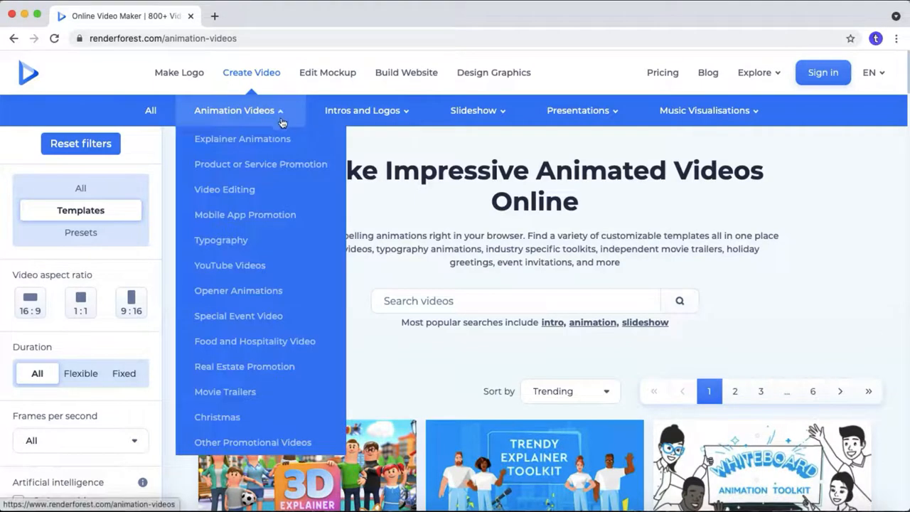
{"action": "left_click", "coordinate": [242, 139]}
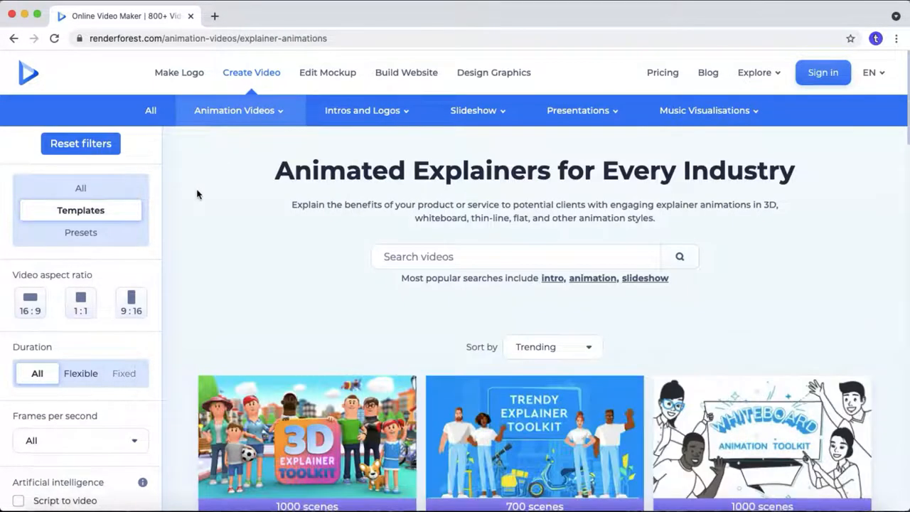
Scroll through the explainer toolkit templates, such as Trendy Explainer Toolkit
{"action": "scroll", "scroll_direction": "down", "scroll_amount": 3}
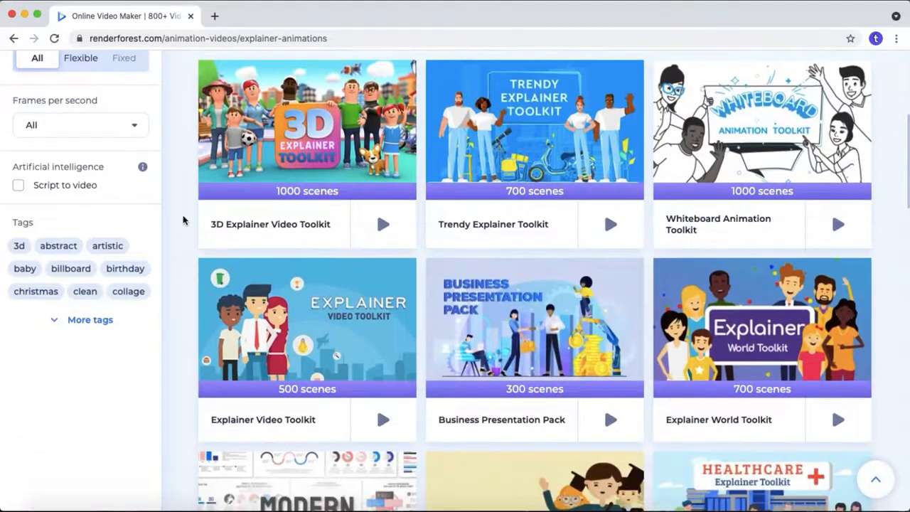
{"action": "scroll", "scroll_direction": "down", "scroll_amount": 3}
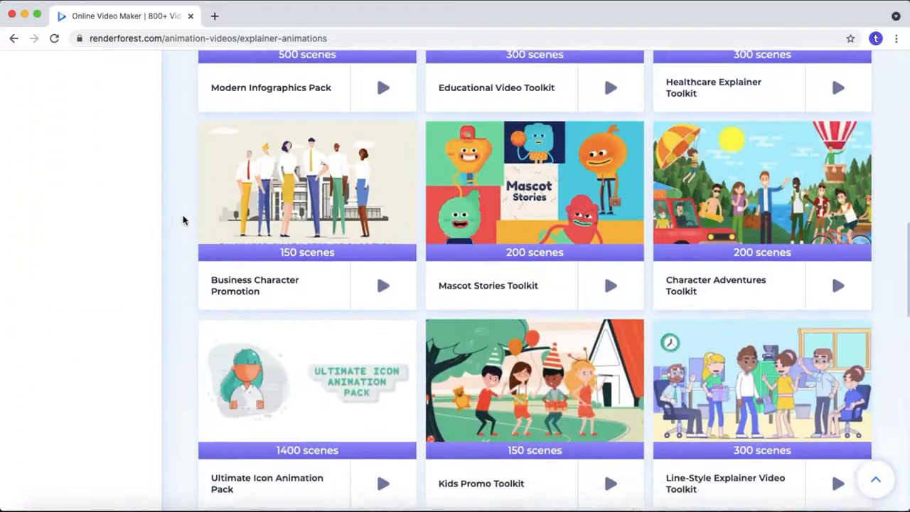
{"action": "scroll", "scroll_direction": "up", "scroll_amount": 3}
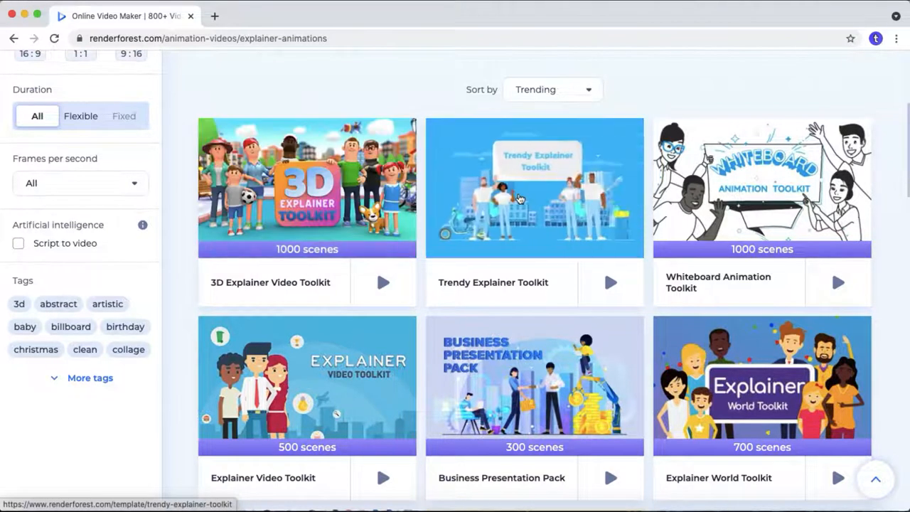
{"action": "mouse_move", "coordinate": [717, 199]}
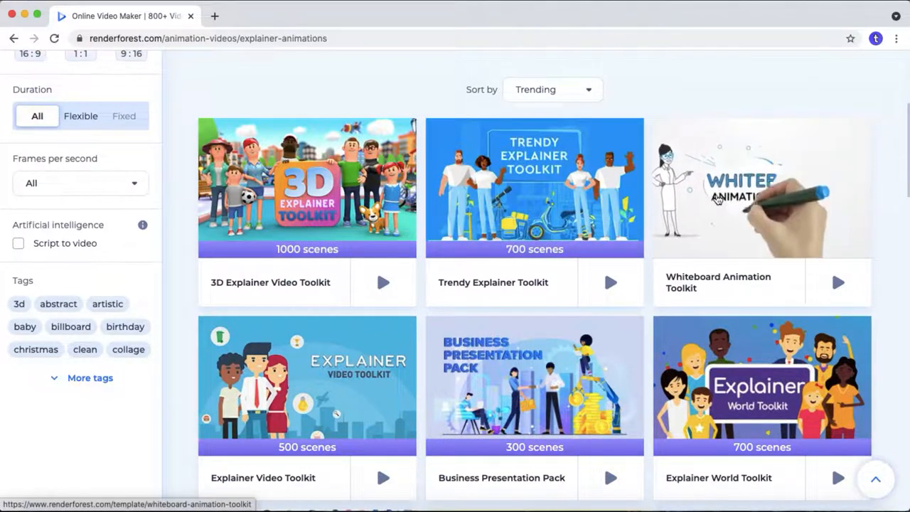
{"action": "mouse_move", "coordinate": [326, 378]}
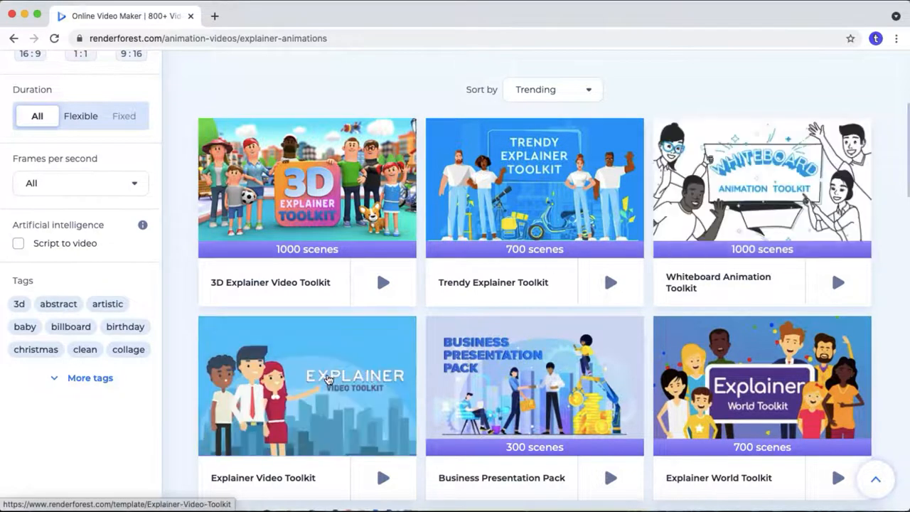
{"action": "scroll", "scroll_direction": "down", "scroll_amount": 3}
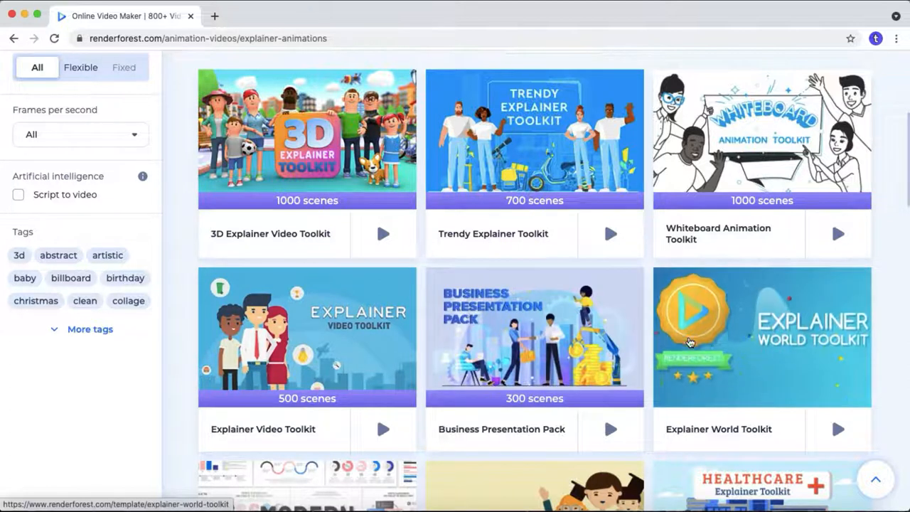
{"action": "scroll", "scroll_direction": "down", "scroll_amount": 3}
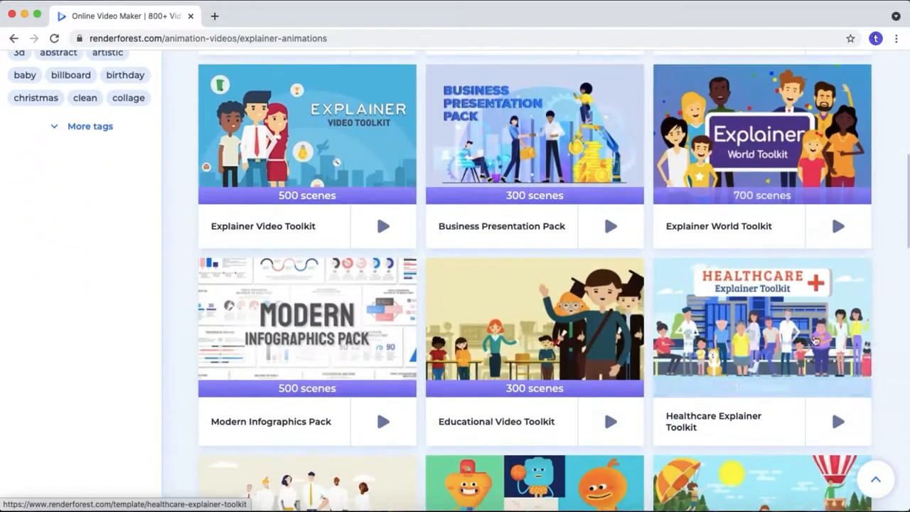
{"action": "scroll", "scroll_direction": "up", "scroll_amount": 3}
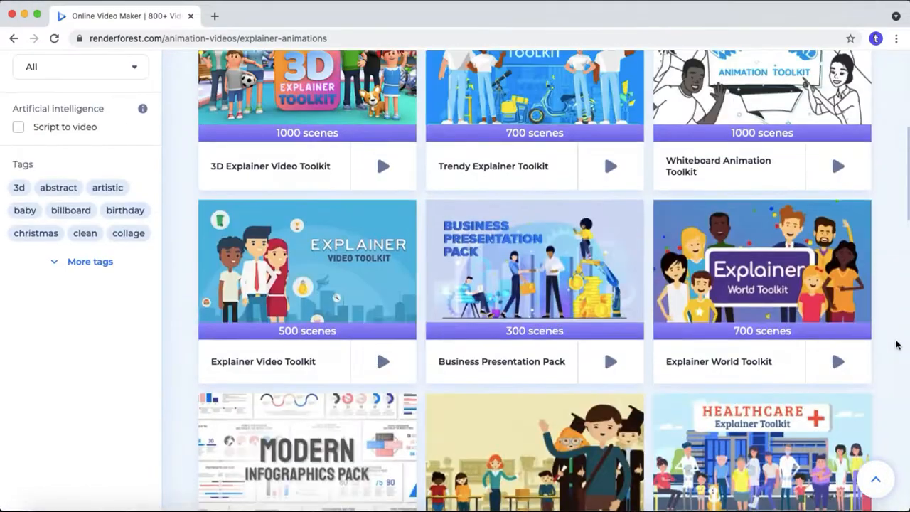
{"action": "scroll", "scroll_direction": "up", "scroll_amount": 3}
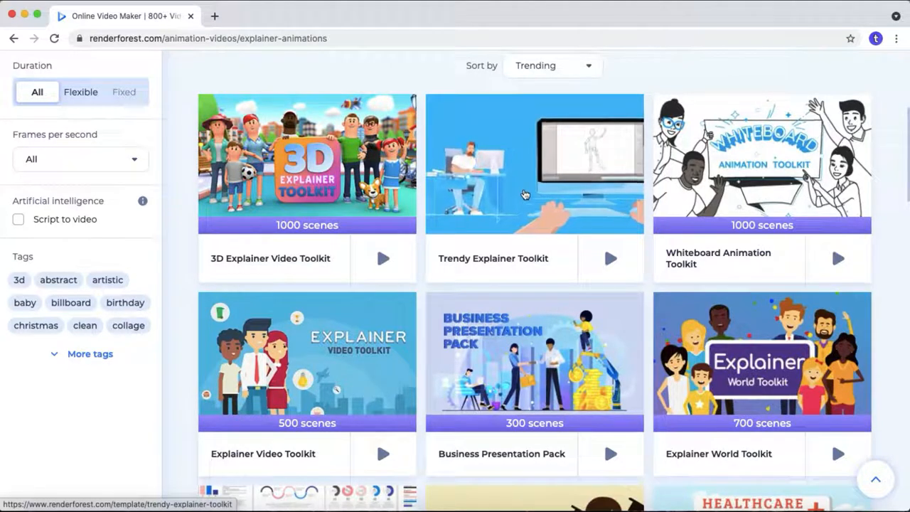
{"action": "mouse_move", "coordinate": [525, 195]}
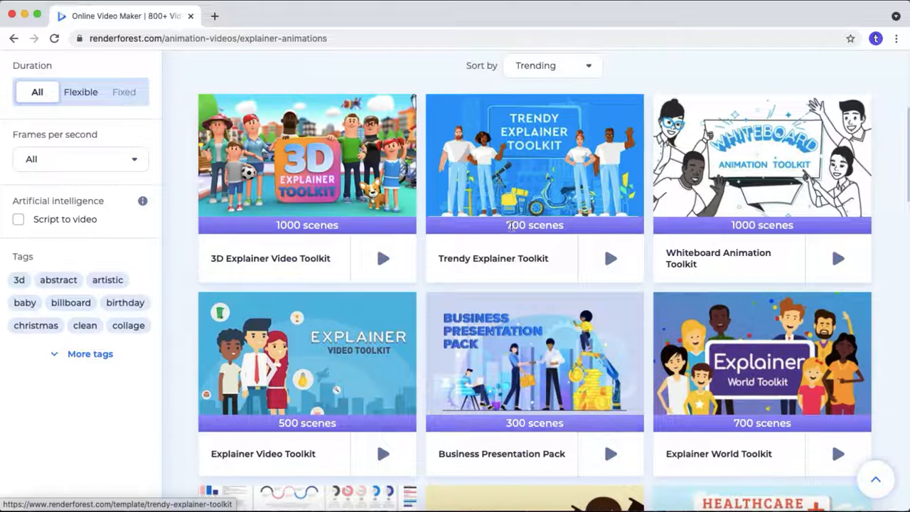
Open the Trendy Explainer Toolkit template page and create a new video from it
{"action": "left_click", "coordinate": [533, 164]}
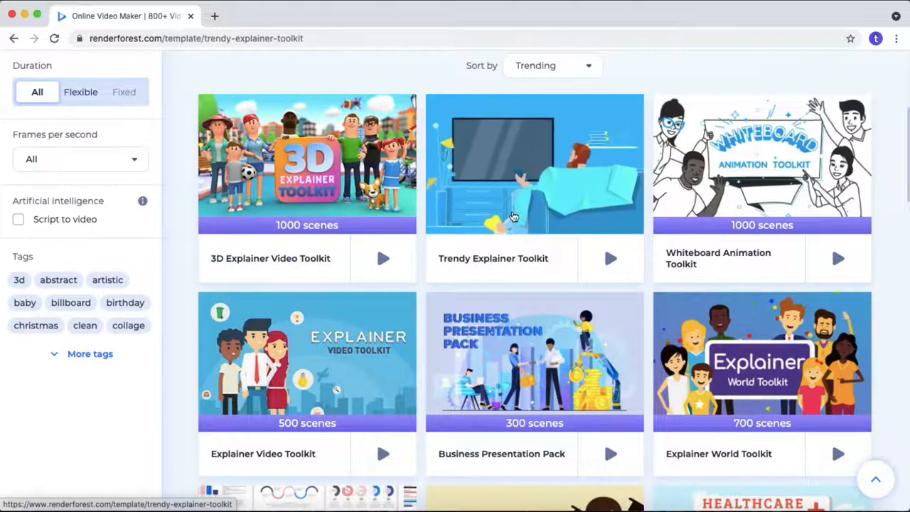
{"action": "left_click", "coordinate": [533, 164]}
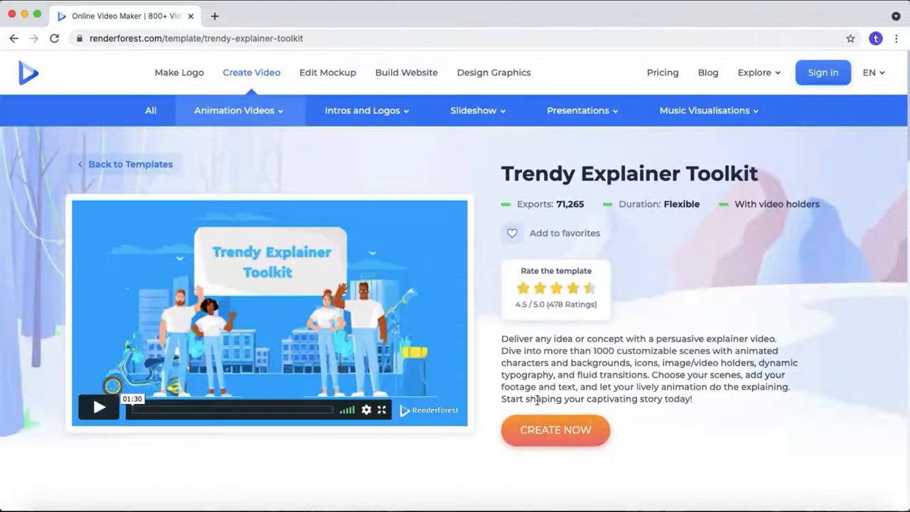
{"action": "left_click", "coordinate": [555, 429]}
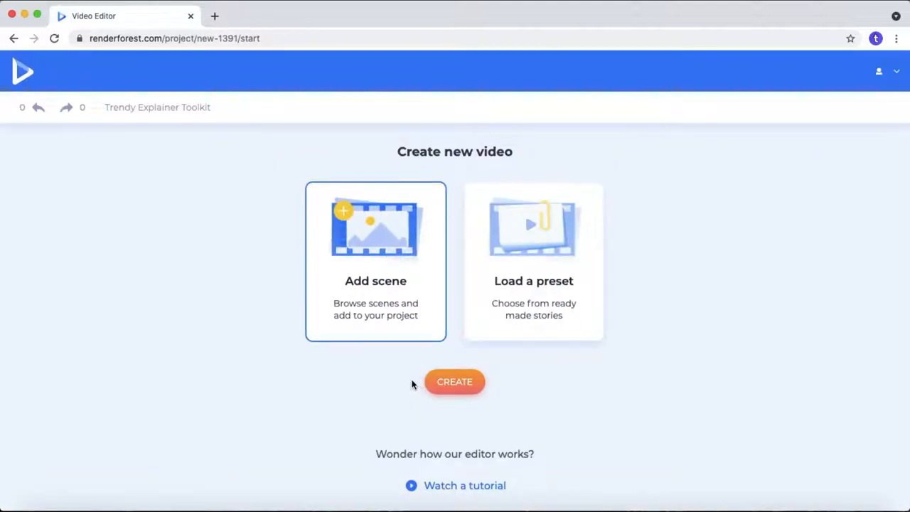
{"action": "mouse_move", "coordinate": [376, 281]}
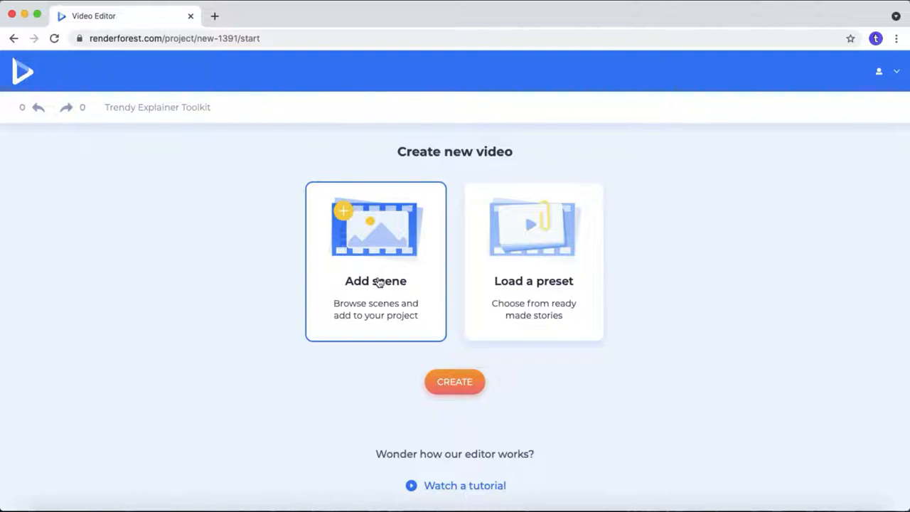
{"action": "mouse_move", "coordinate": [499, 289]}
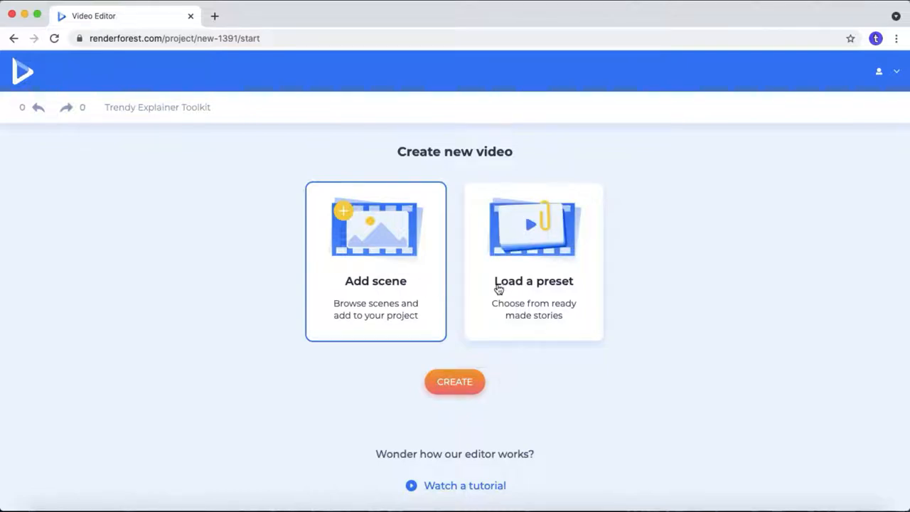
Browse the ready-made stories and preview 'Chase Your Dreams: Success Story'
{"action": "left_click", "coordinate": [533, 263]}
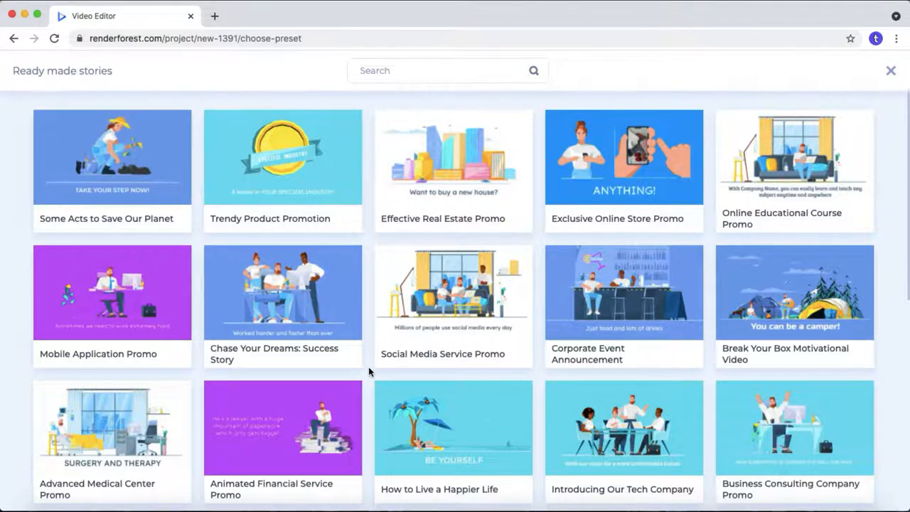
{"action": "scroll", "scroll_direction": "down", "scroll_amount": 3}
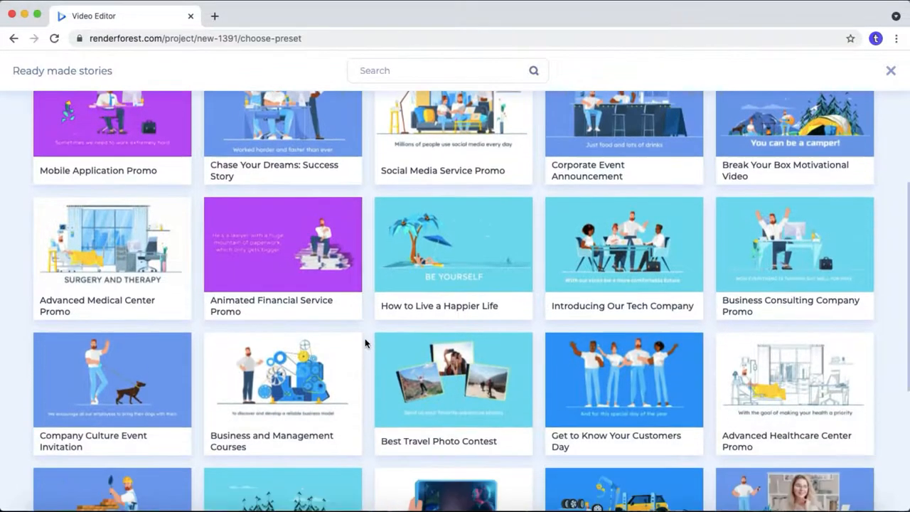
{"action": "scroll", "scroll_direction": "down", "scroll_amount": 3}
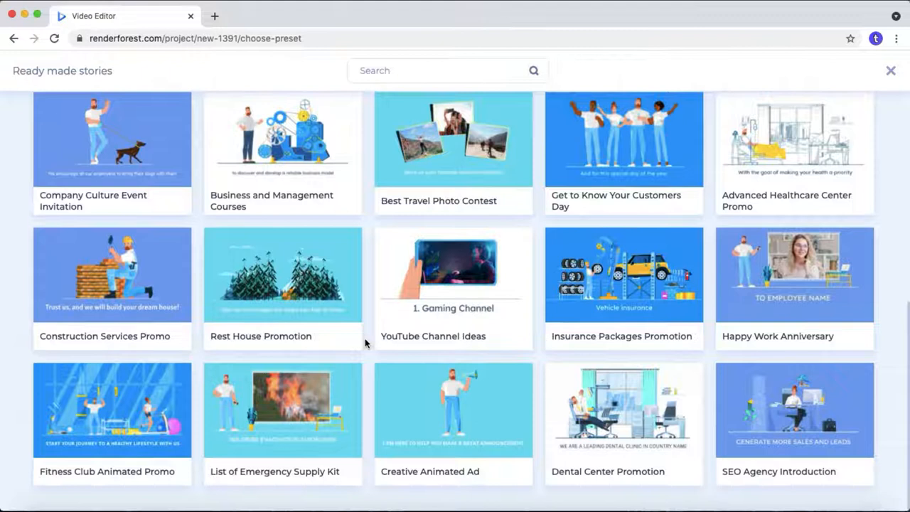
{"action": "scroll", "scroll_direction": "down", "scroll_amount": 3}
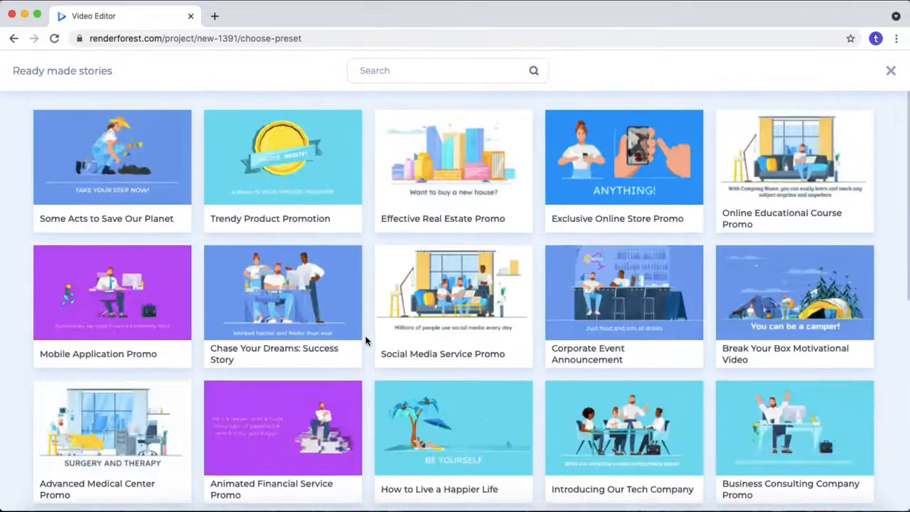
{"action": "left_click", "coordinate": [282, 292]}
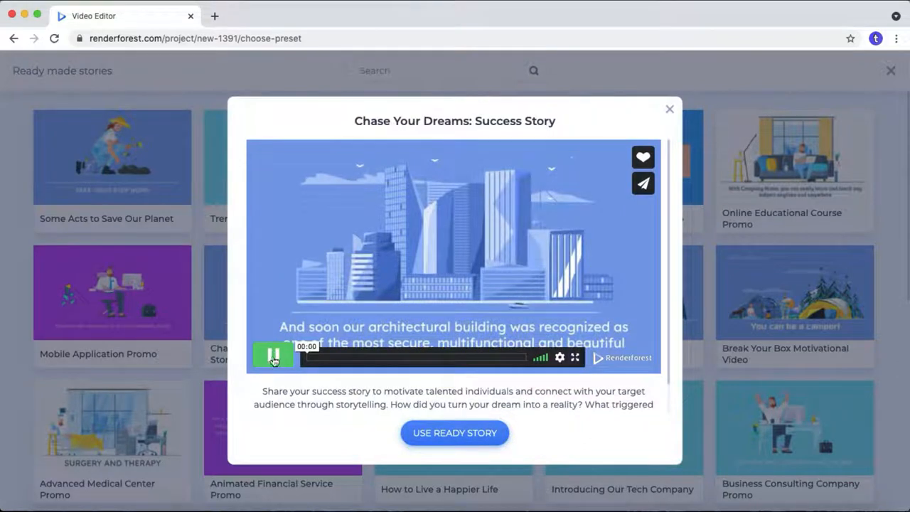
{"action": "left_click", "coordinate": [273, 355]}
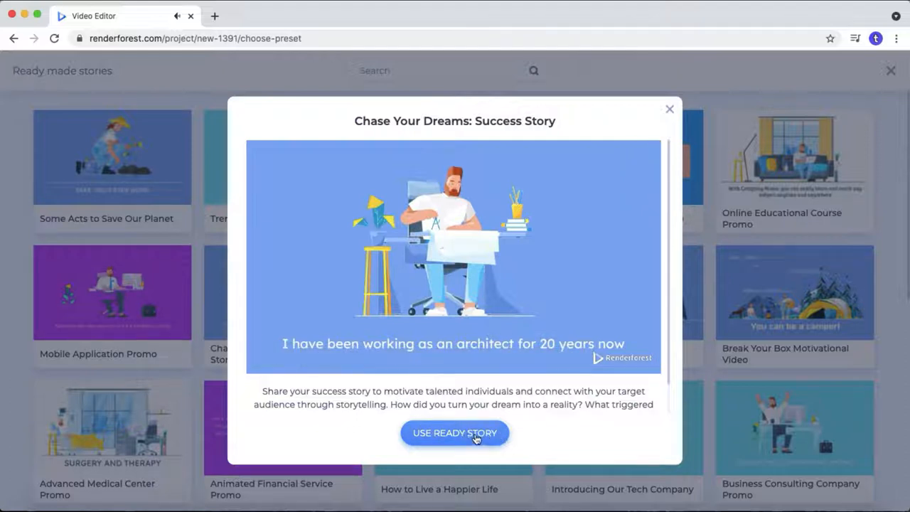
{"action": "mouse_move", "coordinate": [626, 286]}
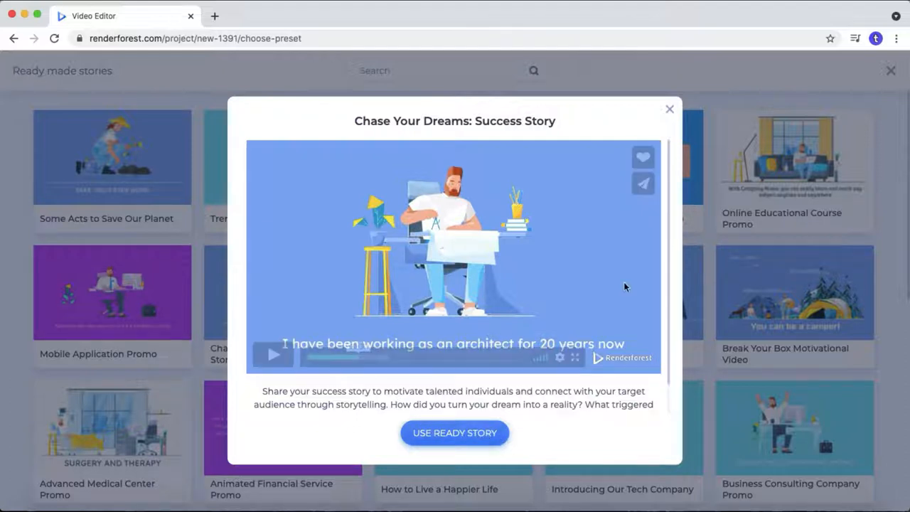
Return to the new video page, open Add scenes, and search scenes for 'sleep'
{"action": "left_click", "coordinate": [13, 39]}
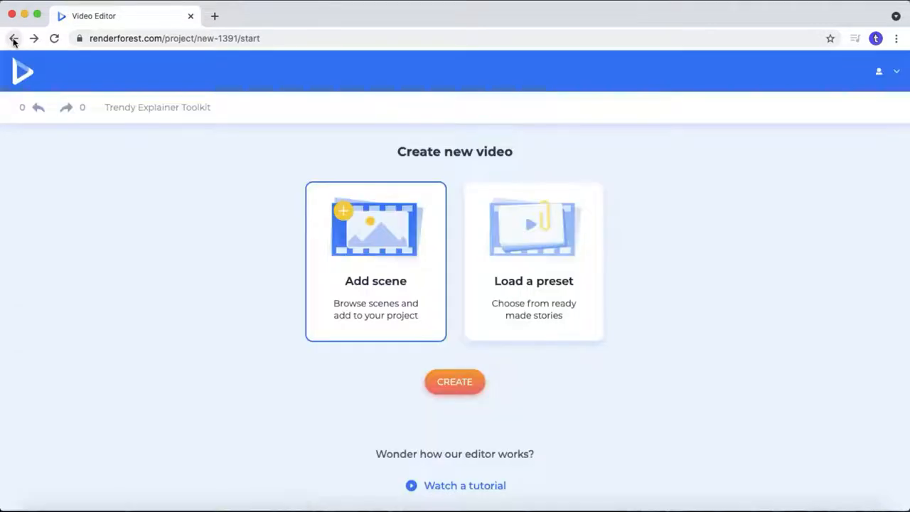
{"action": "mouse_move", "coordinate": [394, 256]}
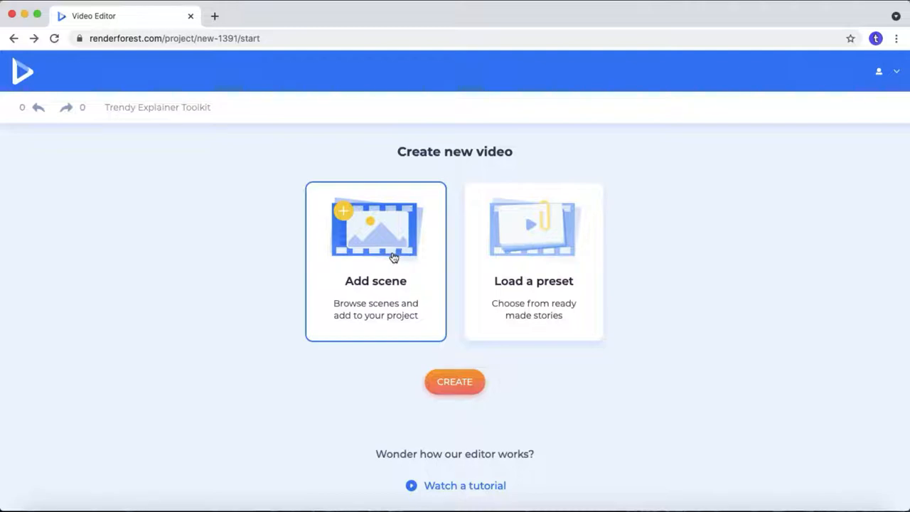
{"action": "left_click", "coordinate": [376, 261]}
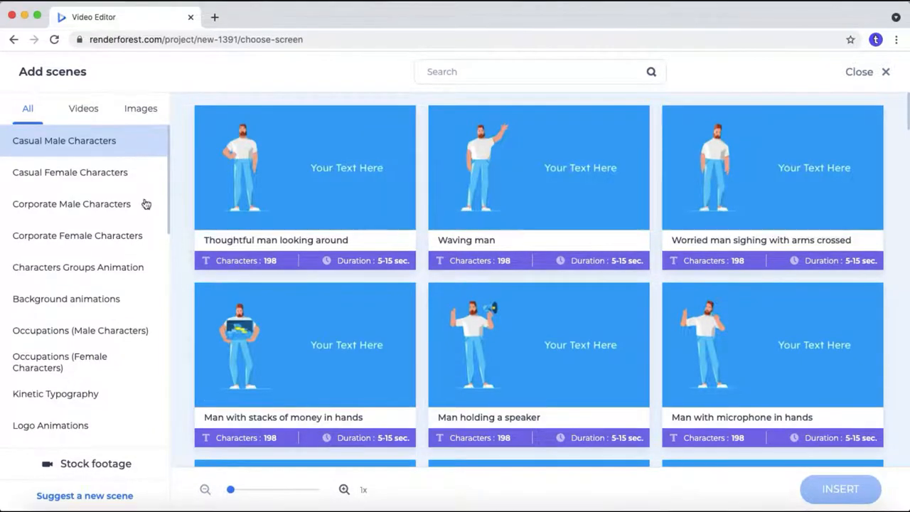
{"action": "scroll", "scroll_direction": "down", "scroll_amount": 3}
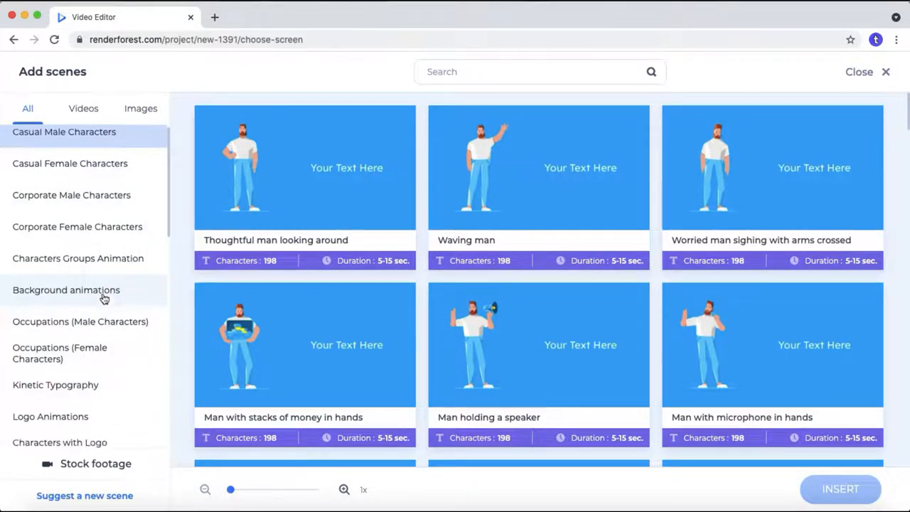
{"action": "type", "text": "sle"}
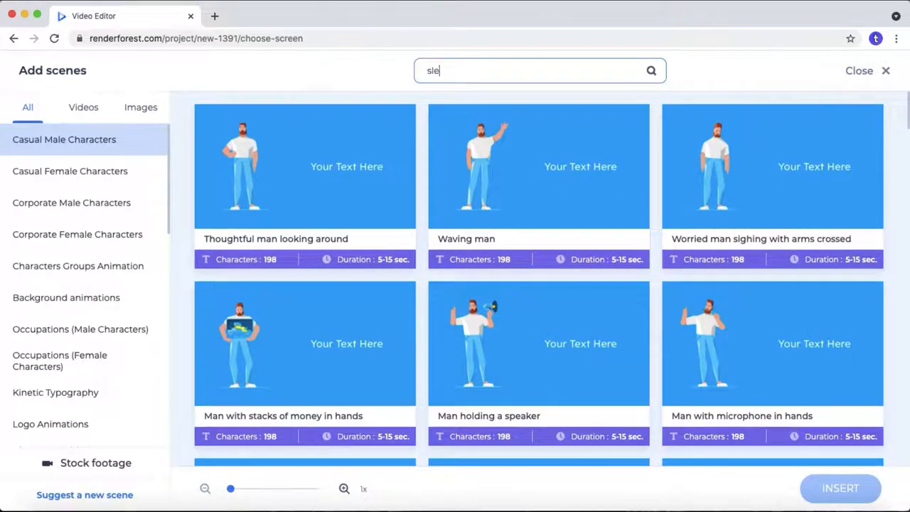
{"action": "type", "text": "ep"}
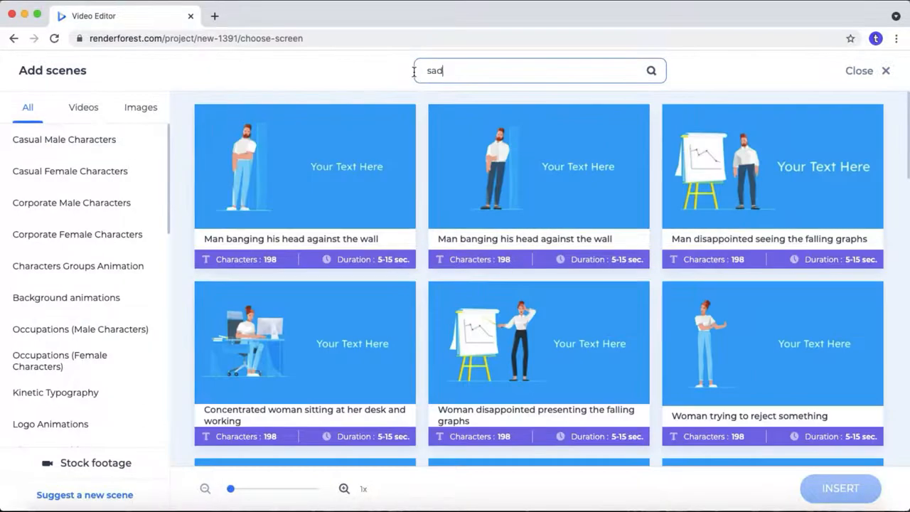
{"action": "scroll", "scroll_direction": "down", "scroll_amount": 3}
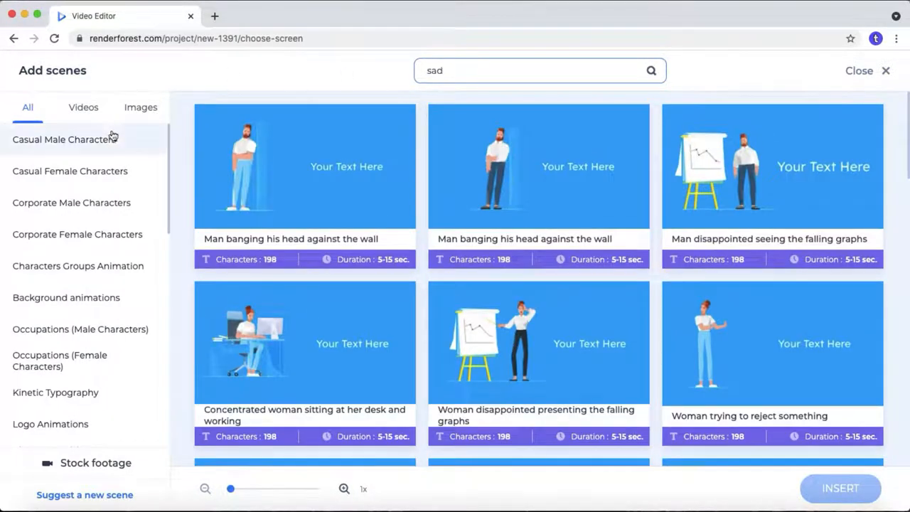
Scroll through Casual Male Characters scenes, then switch to Corporate Female Characters
{"action": "left_click", "coordinate": [63, 139]}
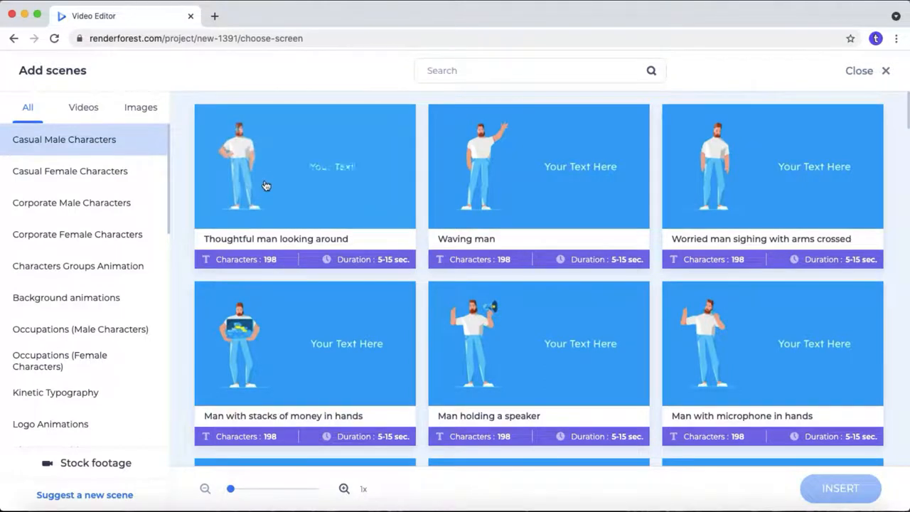
{"action": "scroll", "scroll_direction": "down", "scroll_amount": 3}
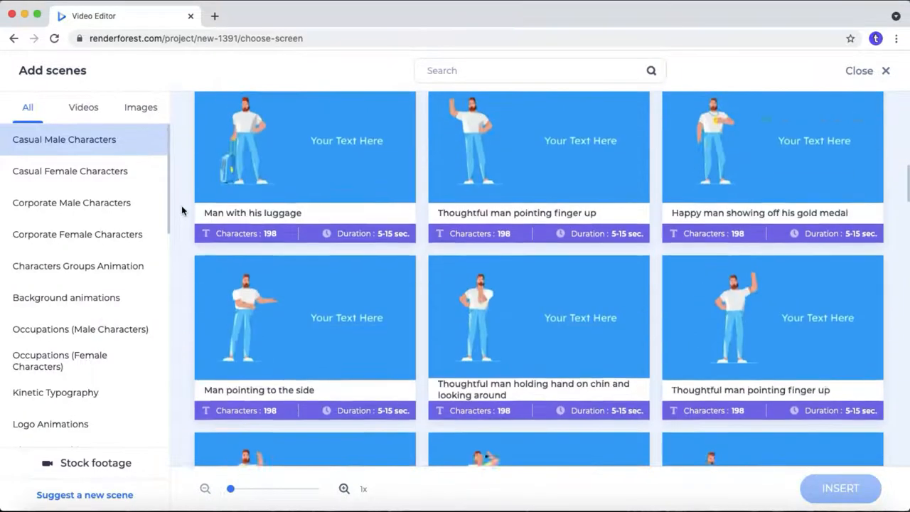
{"action": "scroll", "scroll_direction": "down", "scroll_amount": 3}
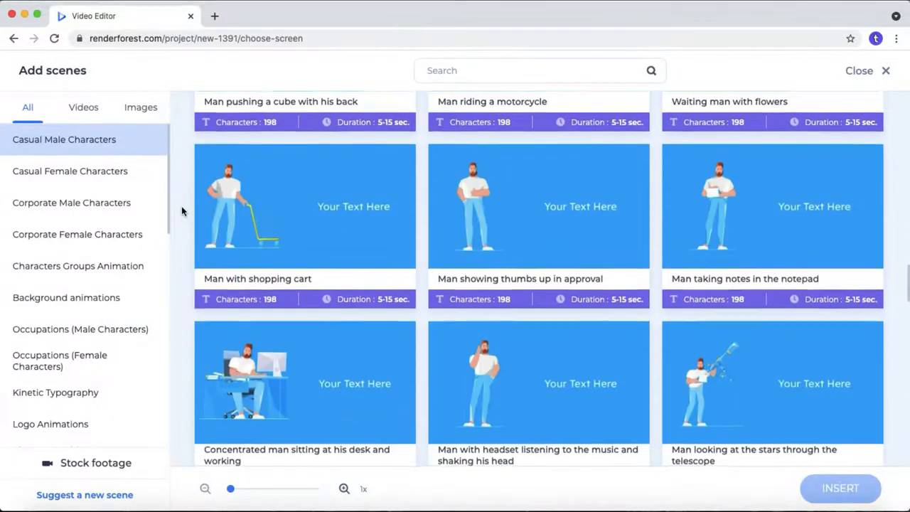
{"action": "scroll", "scroll_direction": "down", "scroll_amount": 3}
{"action": "type", "text": "sad"}
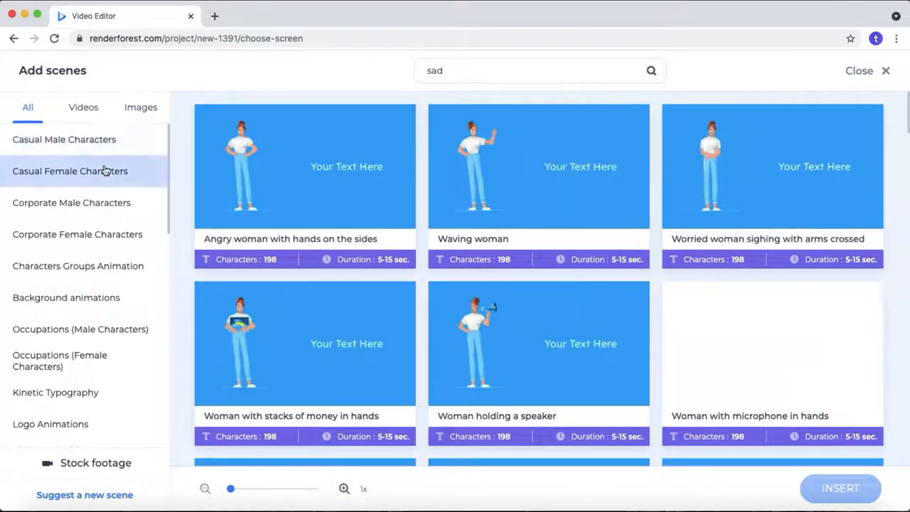
{"action": "scroll", "scroll_direction": "down", "scroll_amount": 3}
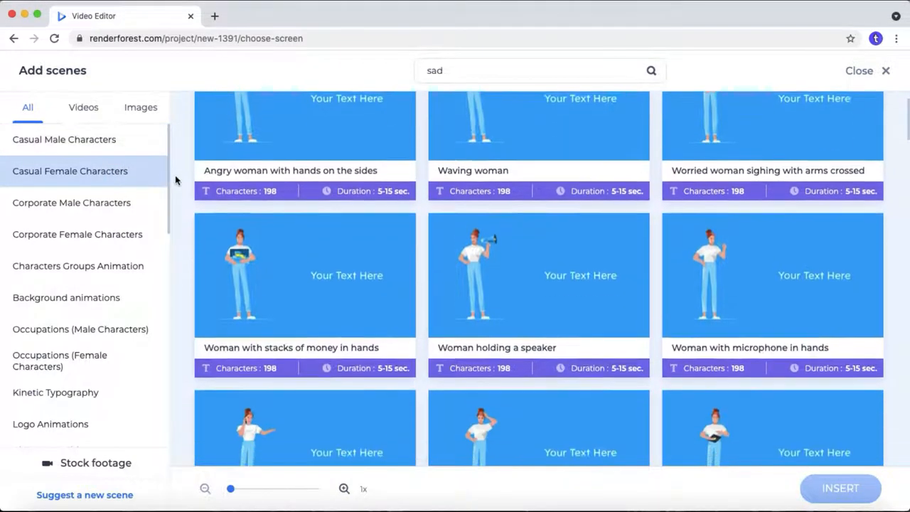
{"action": "scroll", "scroll_direction": "down", "scroll_amount": 3}
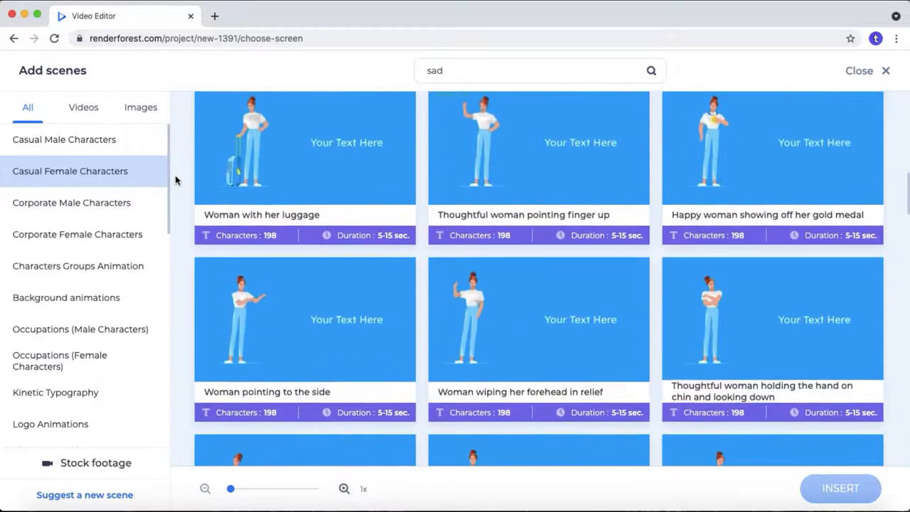
{"action": "scroll", "scroll_direction": "down", "scroll_amount": 3}
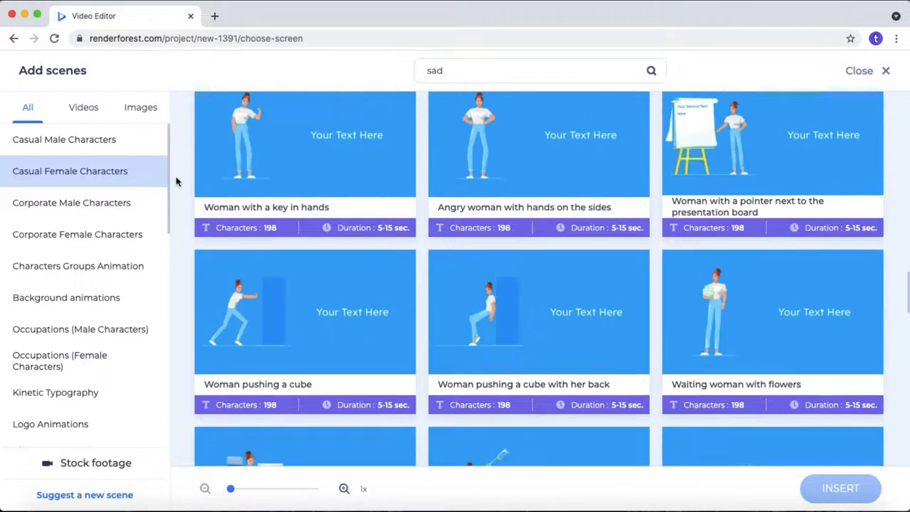
{"action": "left_click", "coordinate": [71, 202]}
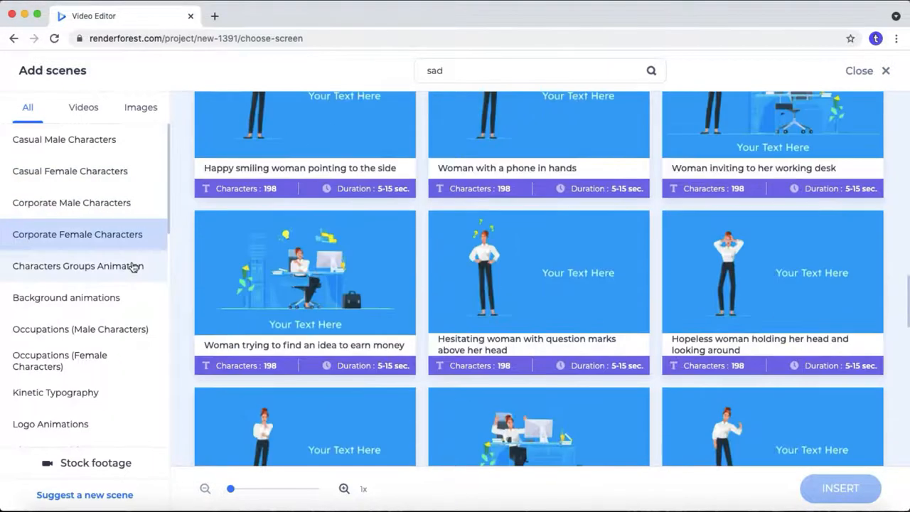
Browse the Characters Groups Animation and Occupations (Male Characters) scene categories
{"action": "left_click", "coordinate": [77, 265]}
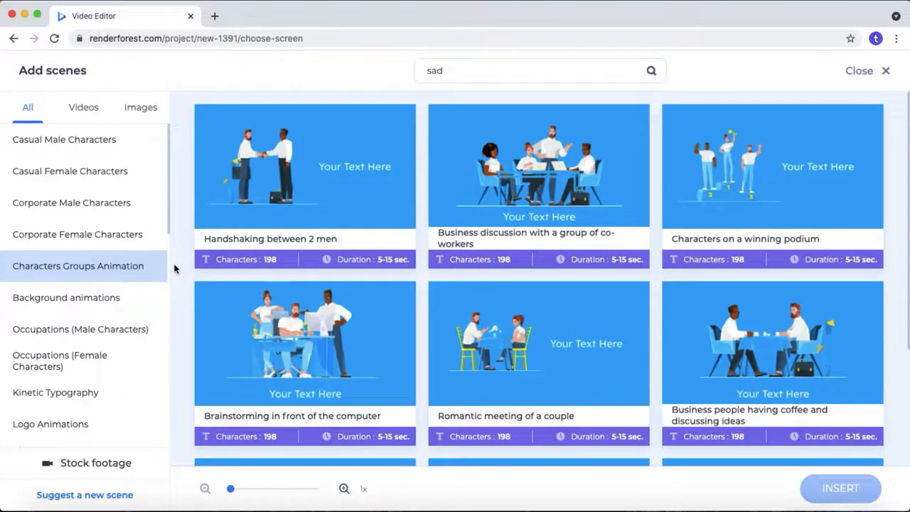
{"action": "mouse_move", "coordinate": [284, 184]}
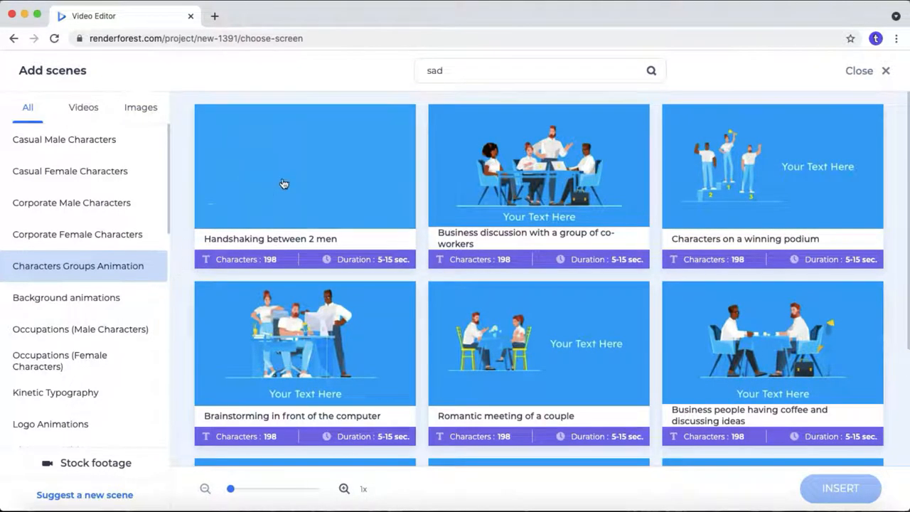
{"action": "scroll", "scroll_direction": "down", "scroll_amount": 3}
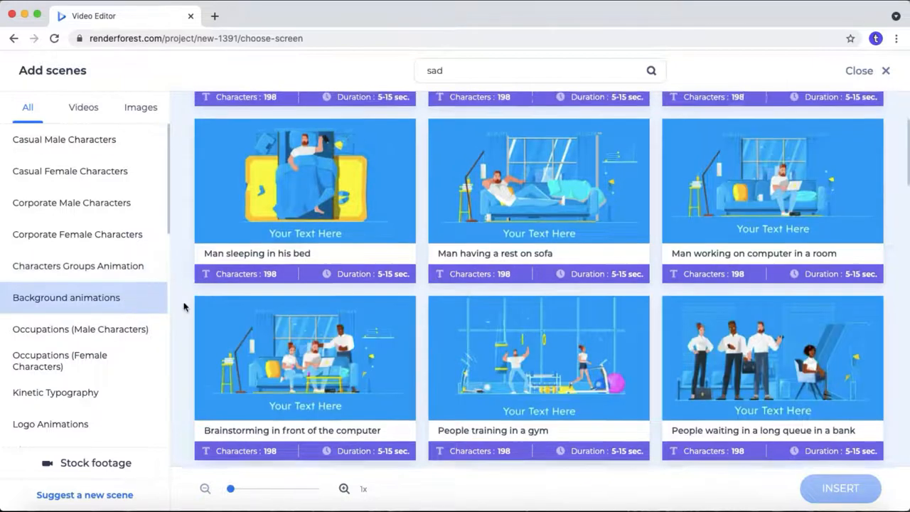
{"action": "scroll", "scroll_direction": "up", "scroll_amount": 3}
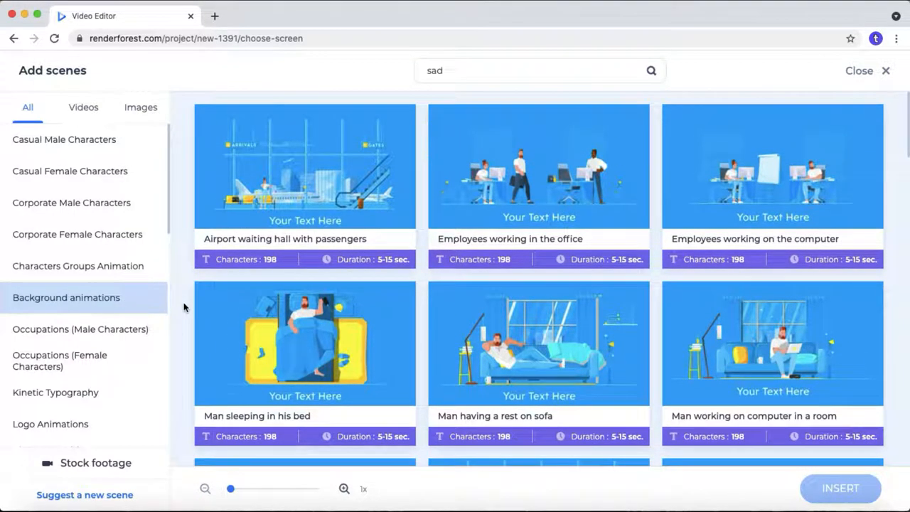
{"action": "mouse_move", "coordinate": [538, 166]}
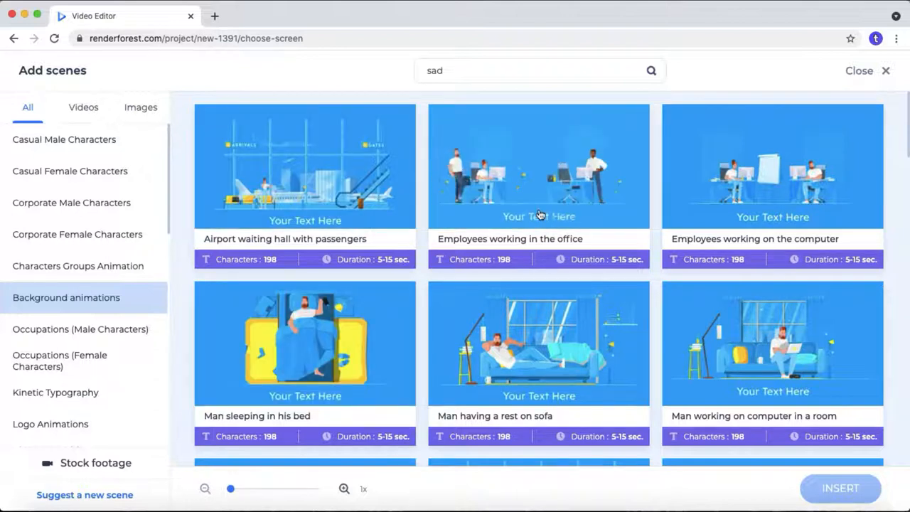
{"action": "left_click", "coordinate": [80, 328]}
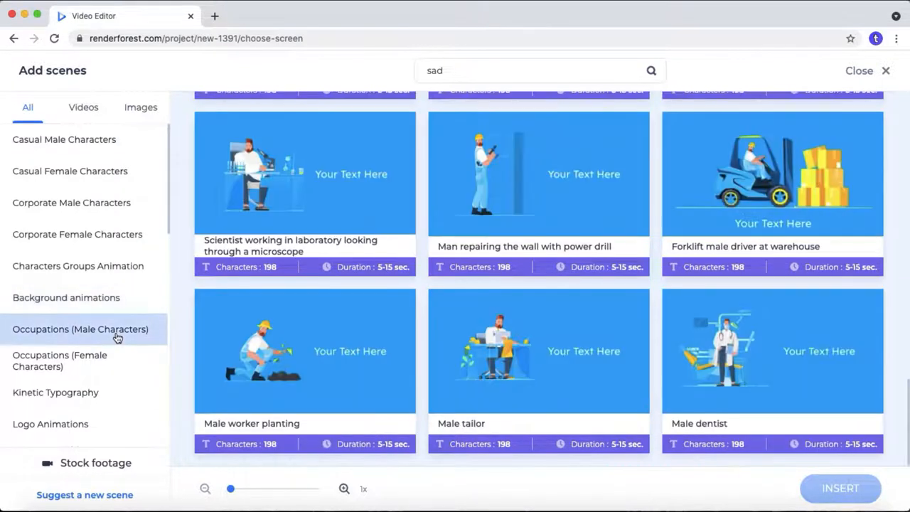
{"action": "scroll", "scroll_direction": "down", "scroll_amount": 3}
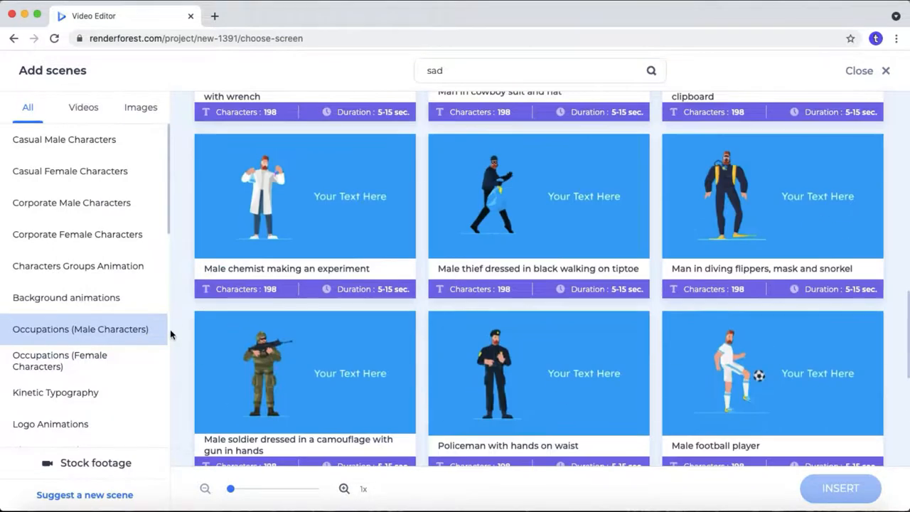
{"action": "scroll", "scroll_direction": "up", "scroll_amount": 3}
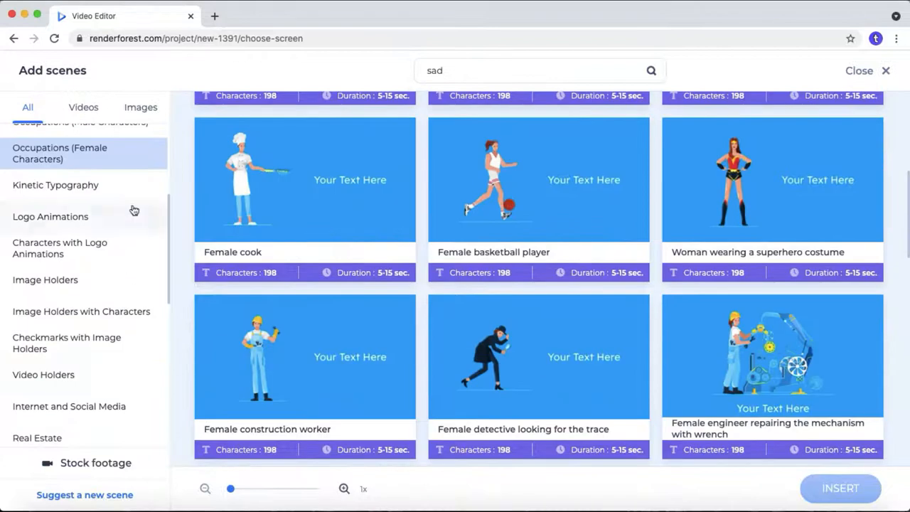
Browse Kinetic Typography, Characters with Logo, Image Holders and Handshaking scene categories
{"action": "left_click", "coordinate": [55, 185]}
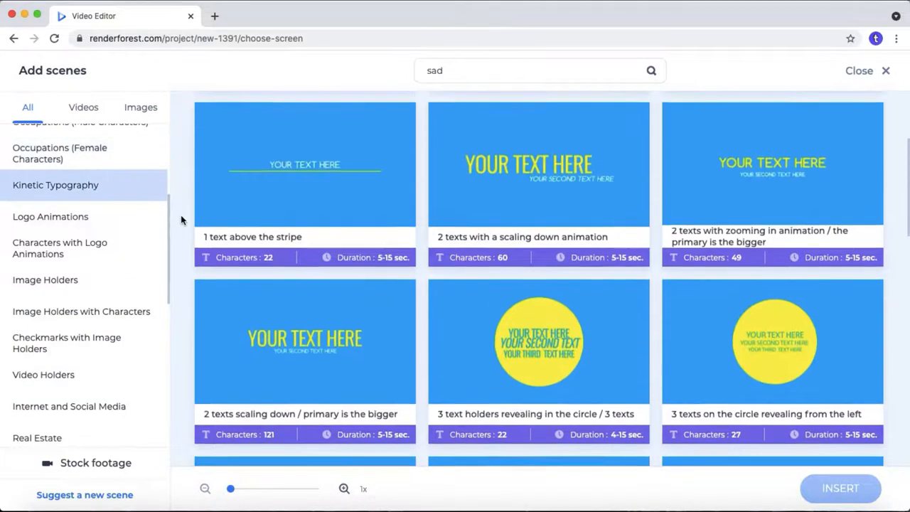
{"action": "scroll", "scroll_direction": "up", "scroll_amount": 3}
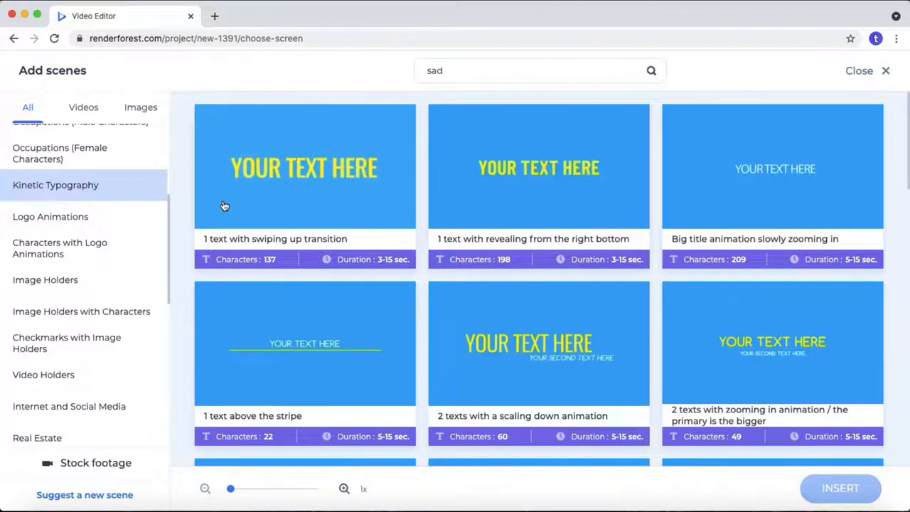
{"action": "left_click", "coordinate": [50, 216]}
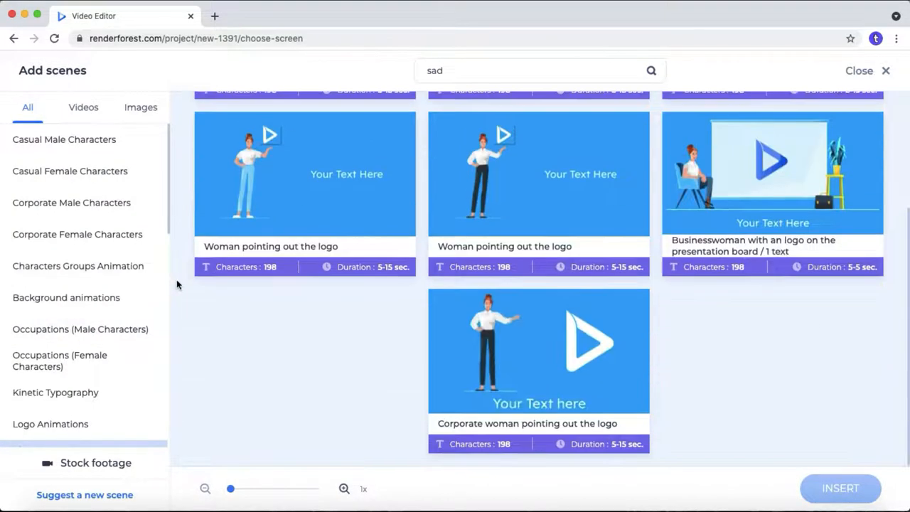
{"action": "scroll", "scroll_direction": "down", "scroll_amount": 3}
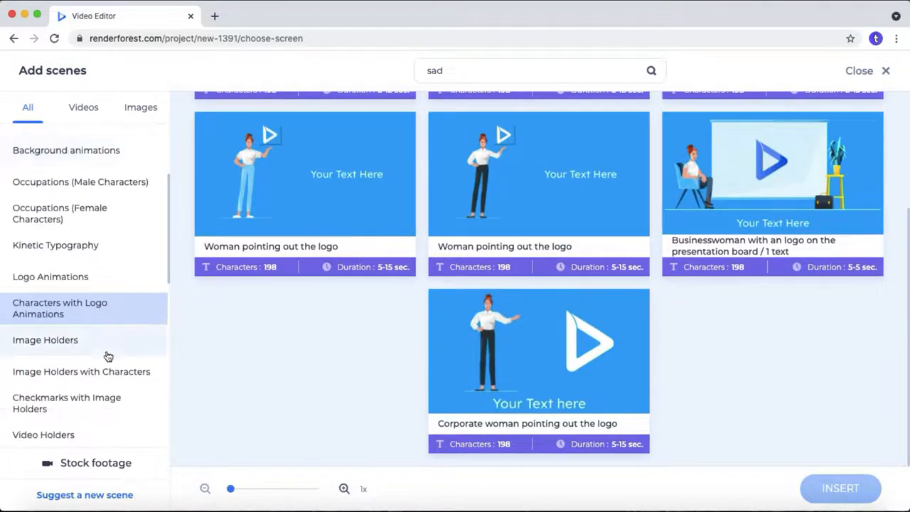
{"action": "mouse_move", "coordinate": [175, 338]}
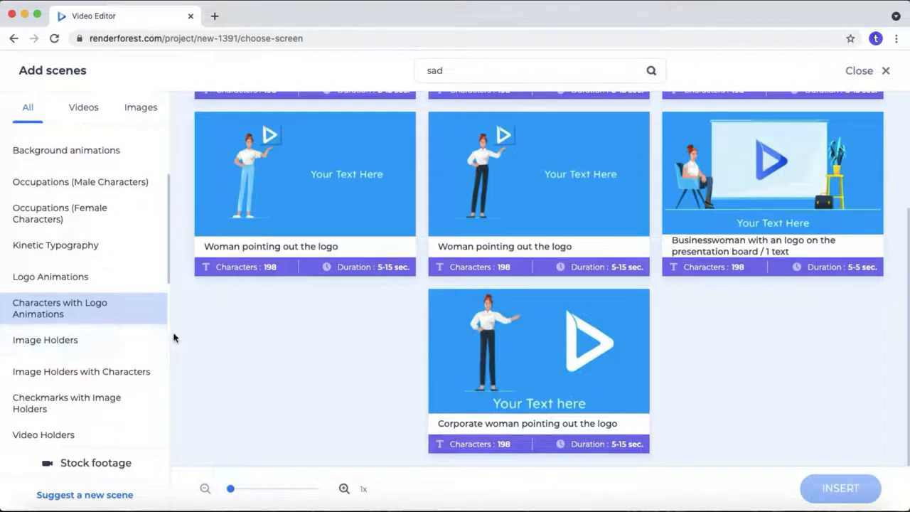
{"action": "left_click", "coordinate": [45, 340]}
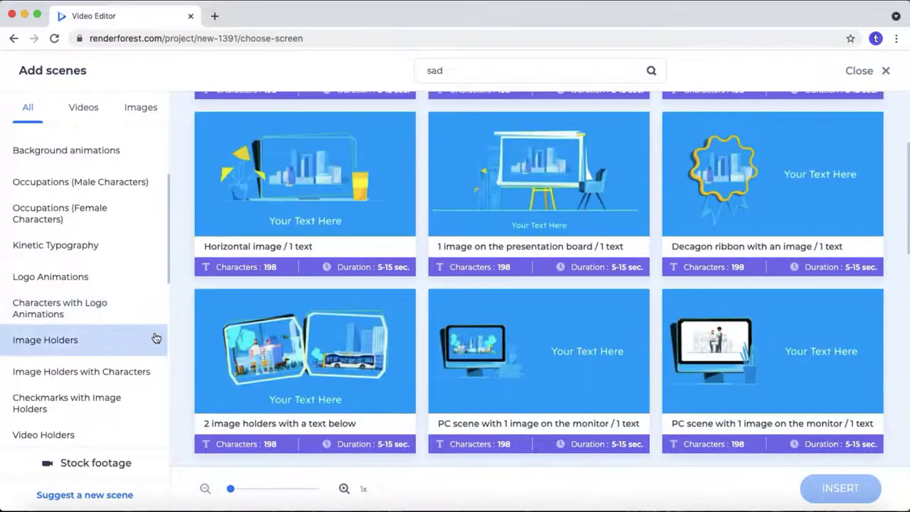
{"action": "scroll", "scroll_direction": "up", "scroll_amount": 3}
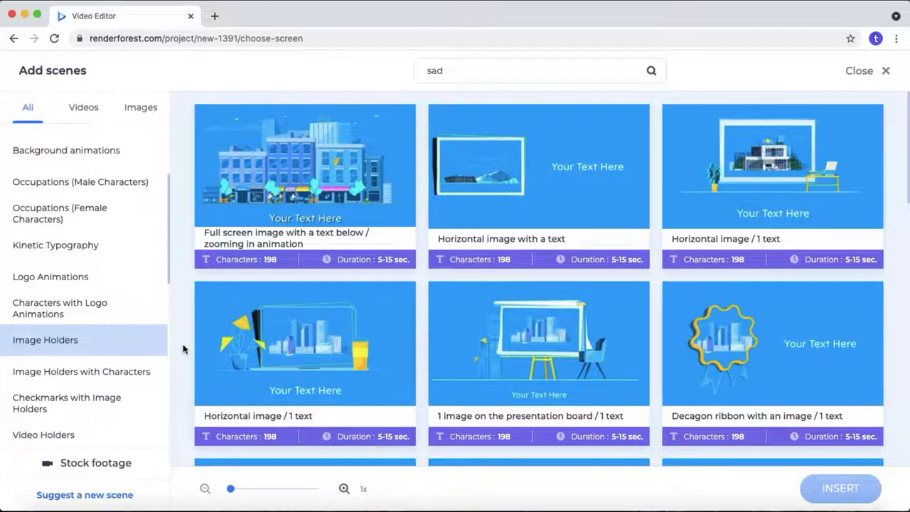
{"action": "mouse_move", "coordinate": [146, 360]}
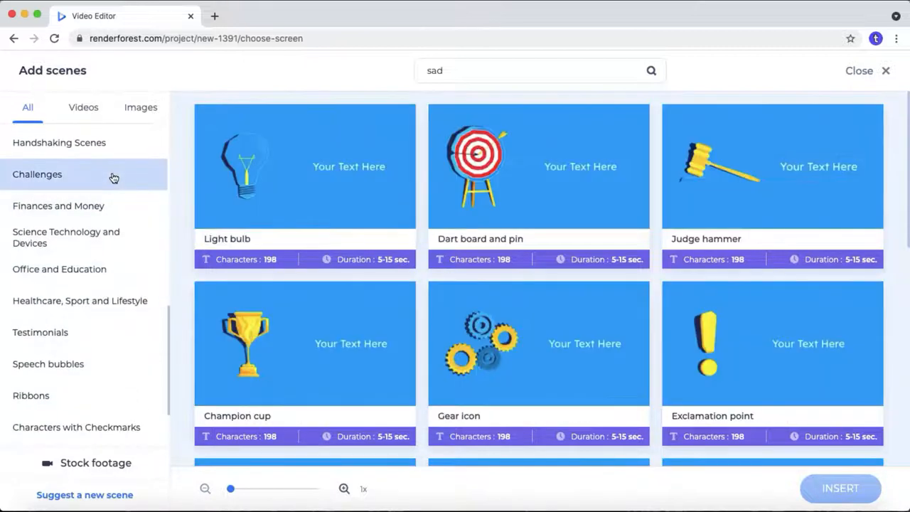
{"action": "left_click", "coordinate": [59, 142]}
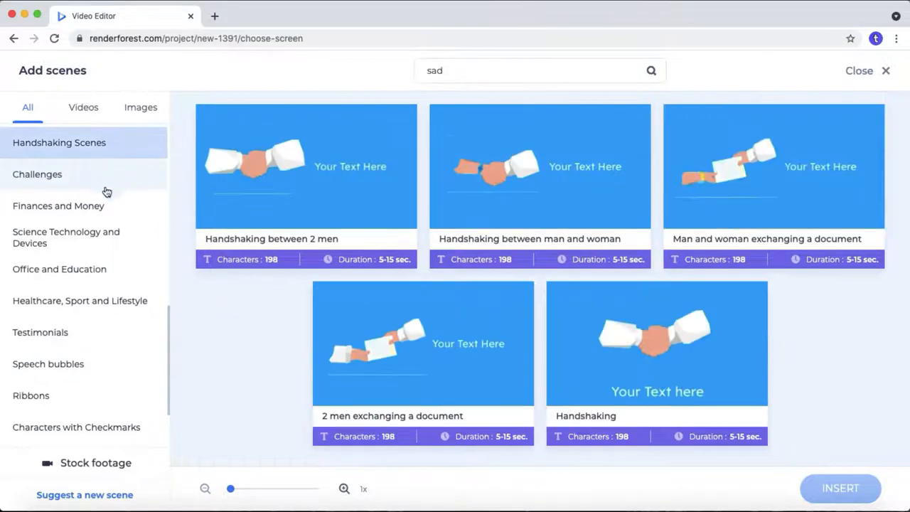
{"action": "left_click", "coordinate": [58, 206]}
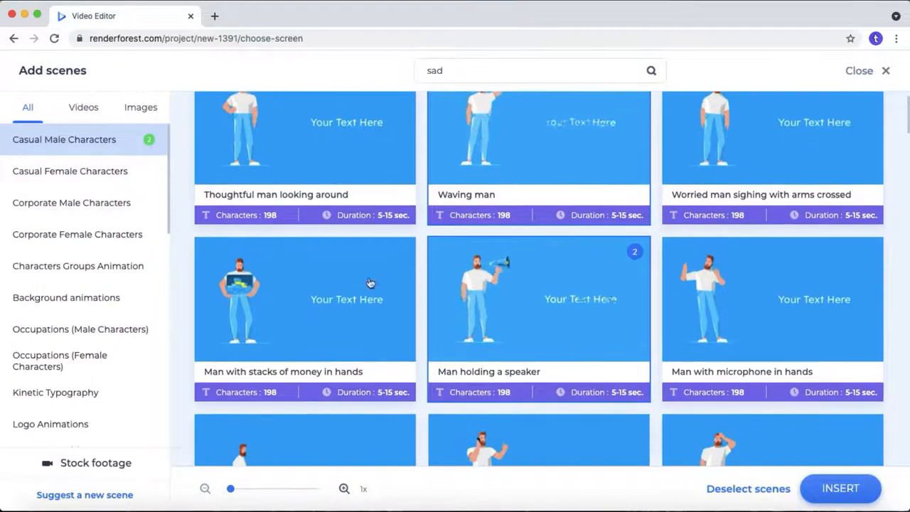
Browse Background animations and insert the six selected scenes into the video
{"action": "scroll", "scroll_direction": "down", "scroll_amount": 3}
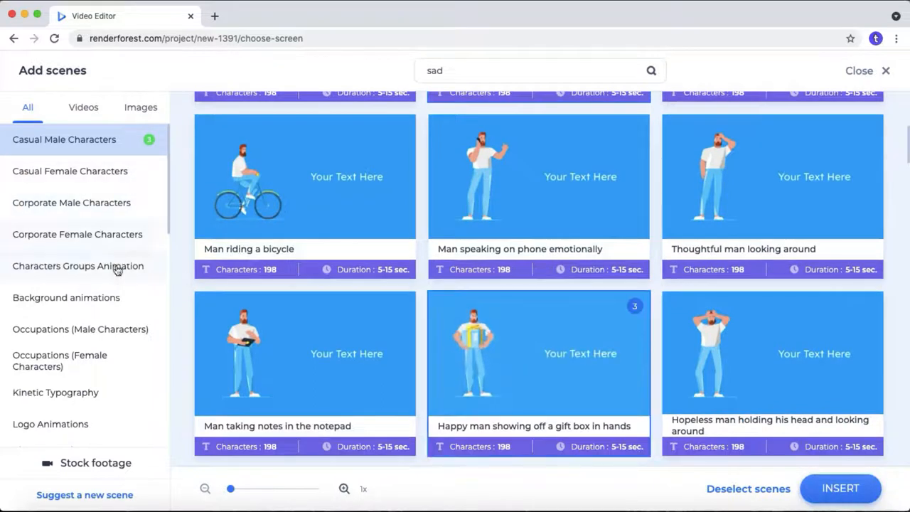
{"action": "left_click", "coordinate": [66, 297]}
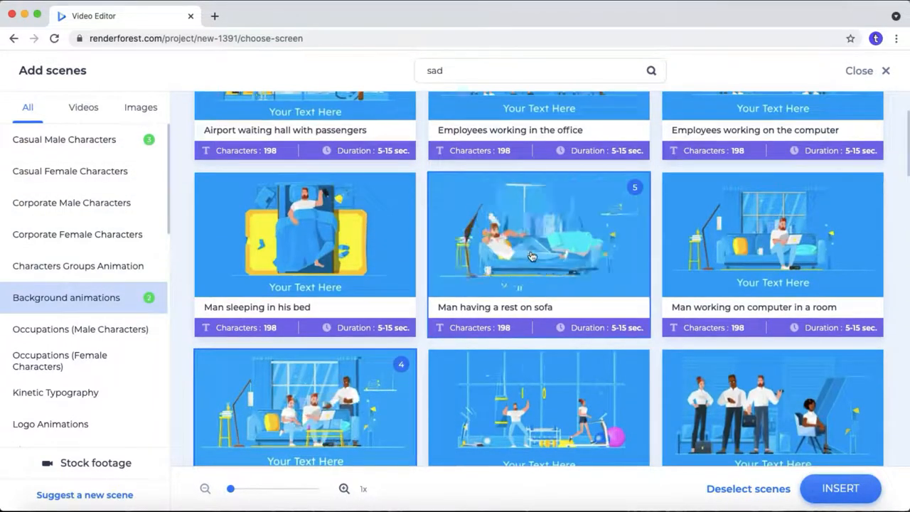
{"action": "scroll", "scroll_direction": "down", "scroll_amount": 3}
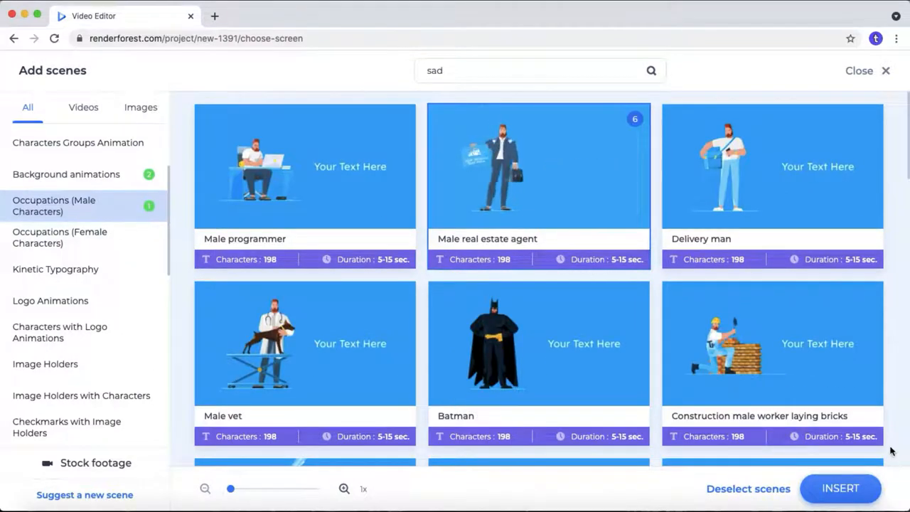
{"action": "left_click", "coordinate": [840, 488]}
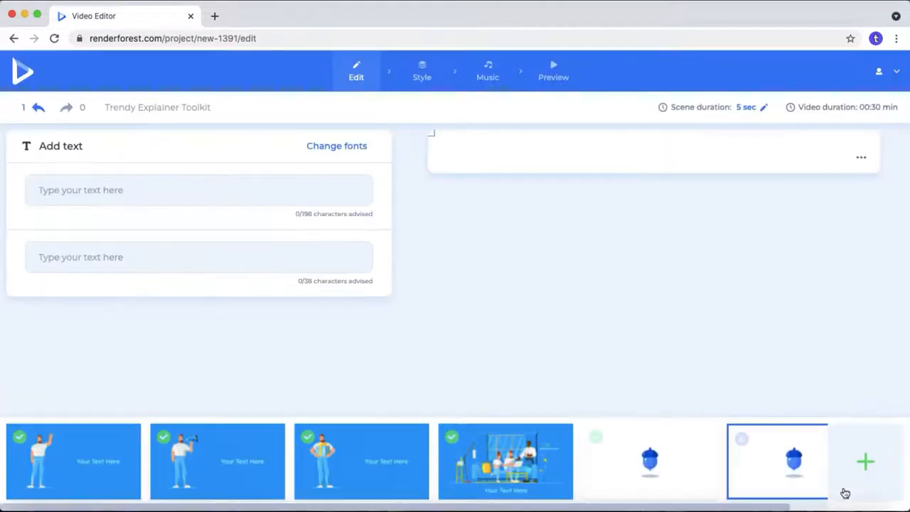
{"action": "left_click", "coordinate": [73, 461]}
{"action": "type", "text": "Hi i'm tom"}
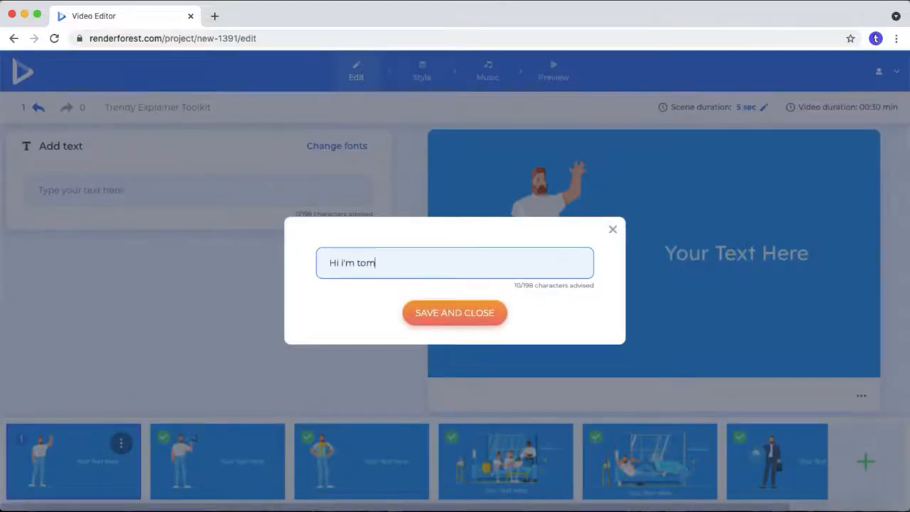
Save a greeting caption for scene one and 'I'm promoting products' for scene two
{"action": "left_click", "coordinate": [455, 313]}
{"action": "type", "text": "I'm promotin"}
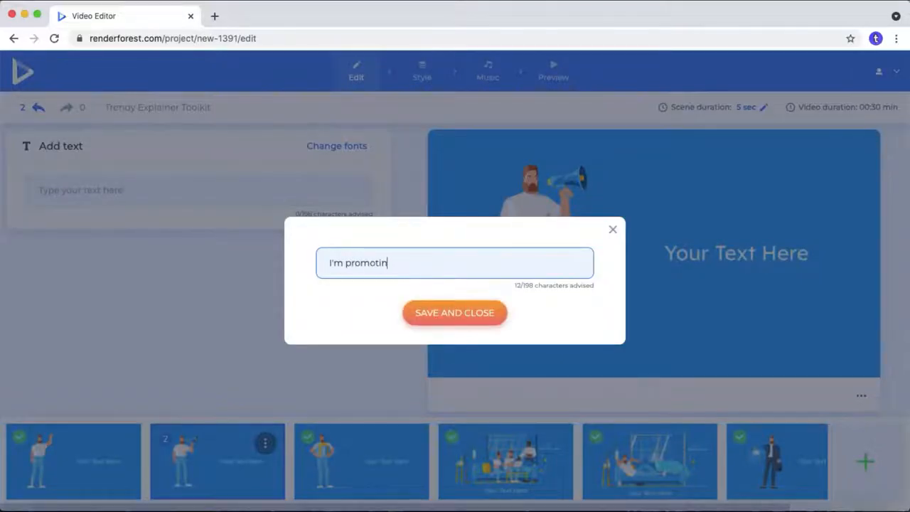
{"action": "left_click", "coordinate": [454, 313]}
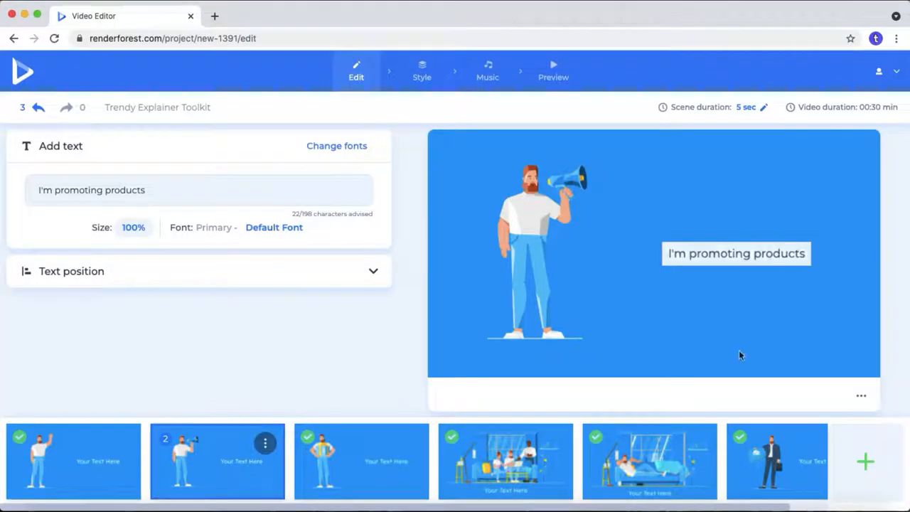
{"action": "mouse_move", "coordinate": [865, 469]}
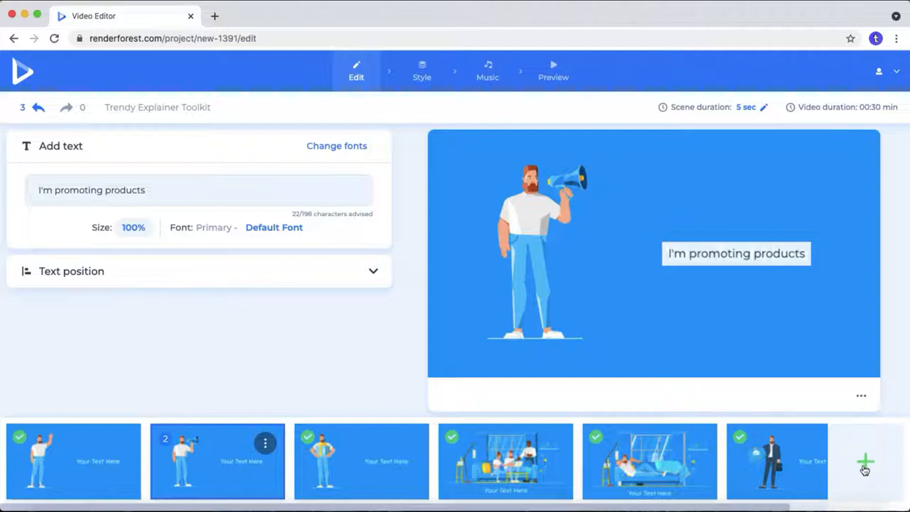
Insert the Male programmer occupation scene as the video's third scene
{"action": "left_click", "coordinate": [865, 462]}
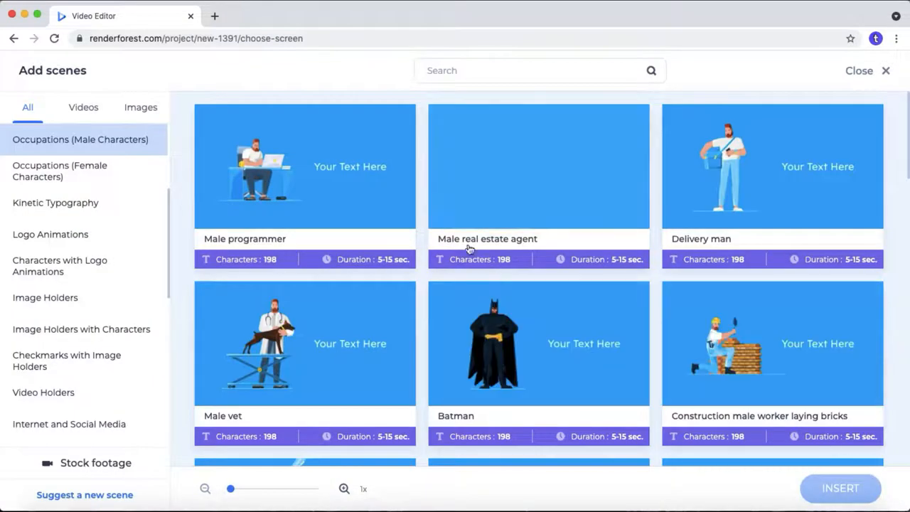
{"action": "left_click", "coordinate": [304, 166]}
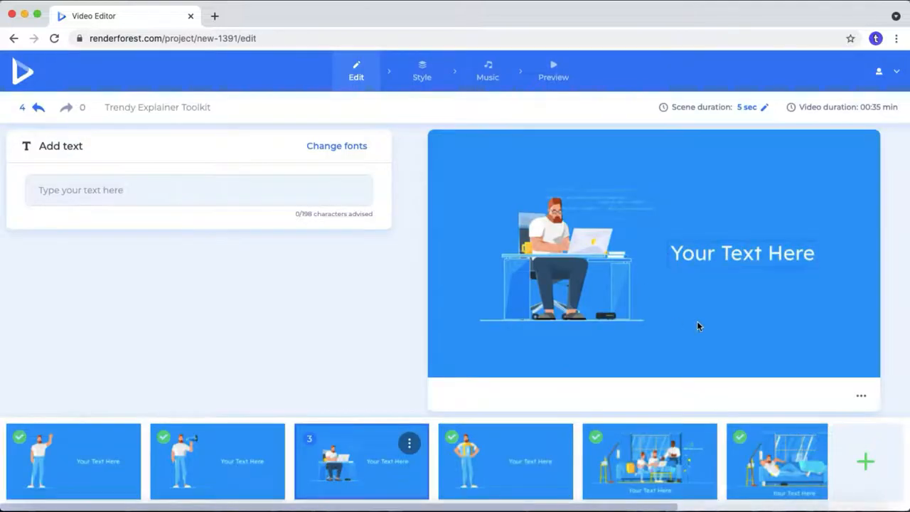
{"action": "mouse_move", "coordinate": [195, 433]}
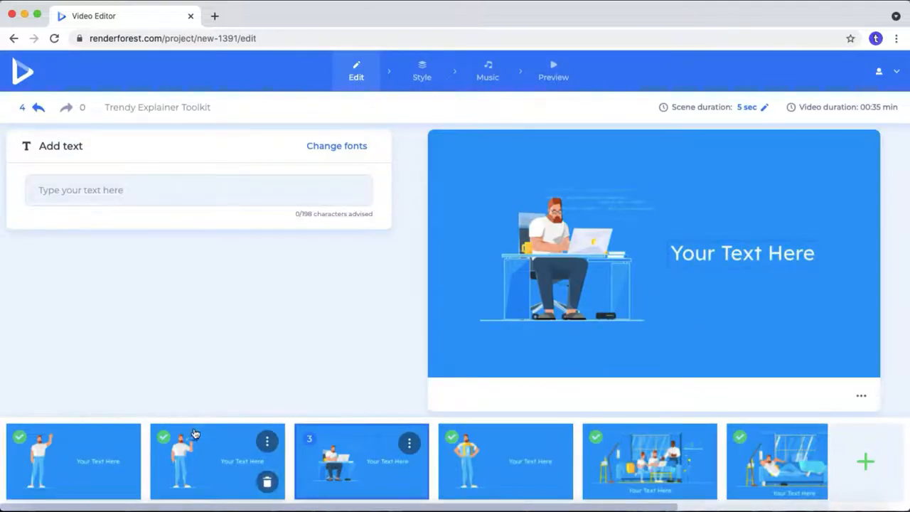
Review the style stage's look, transition and font options, then pick the Trendy Explainer text style
{"action": "left_click", "coordinate": [776, 460]}
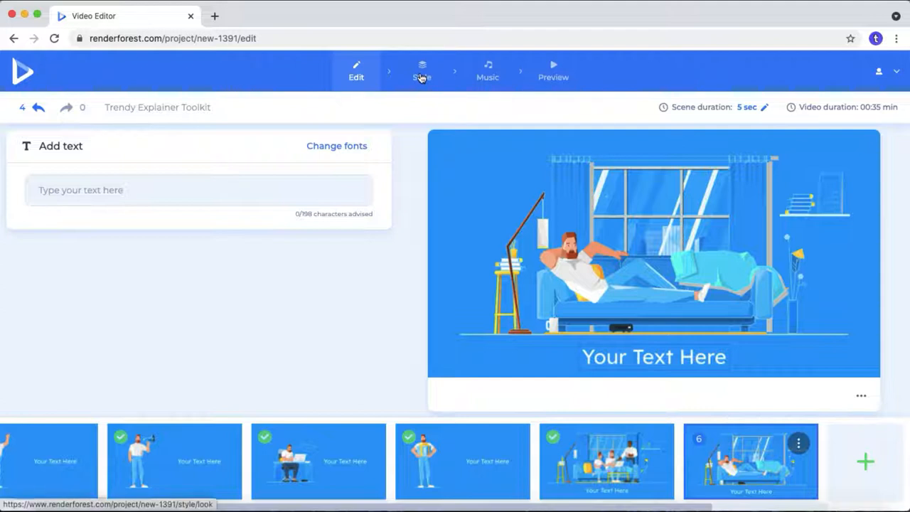
{"action": "left_click", "coordinate": [422, 71]}
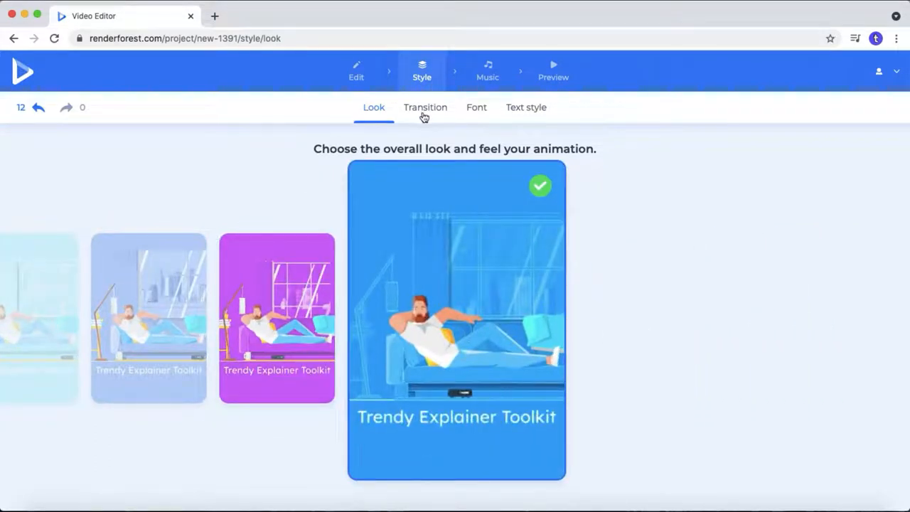
{"action": "left_click", "coordinate": [425, 107]}
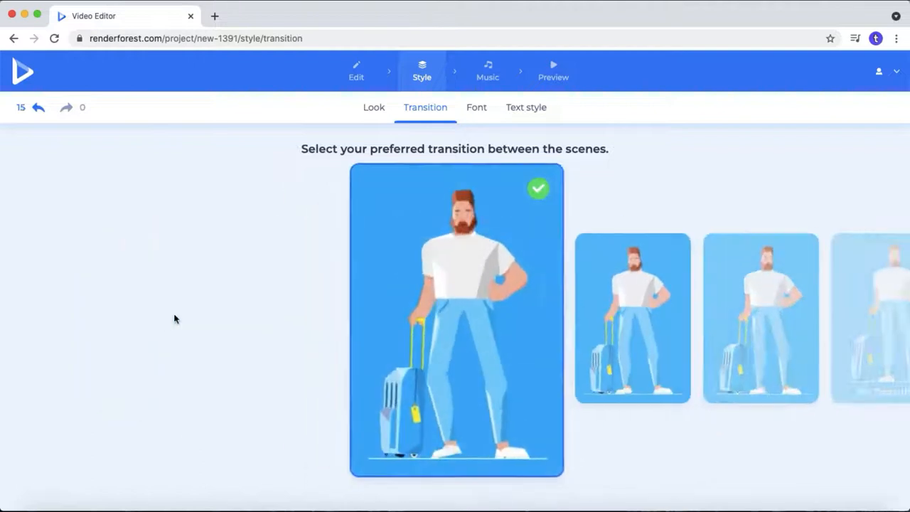
{"action": "left_click", "coordinate": [477, 107]}
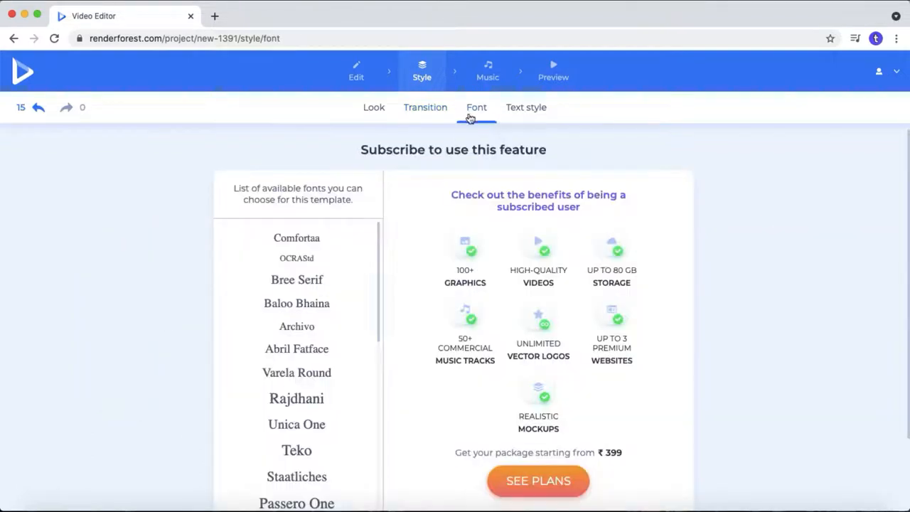
{"action": "scroll", "scroll_direction": "down", "scroll_amount": 3}
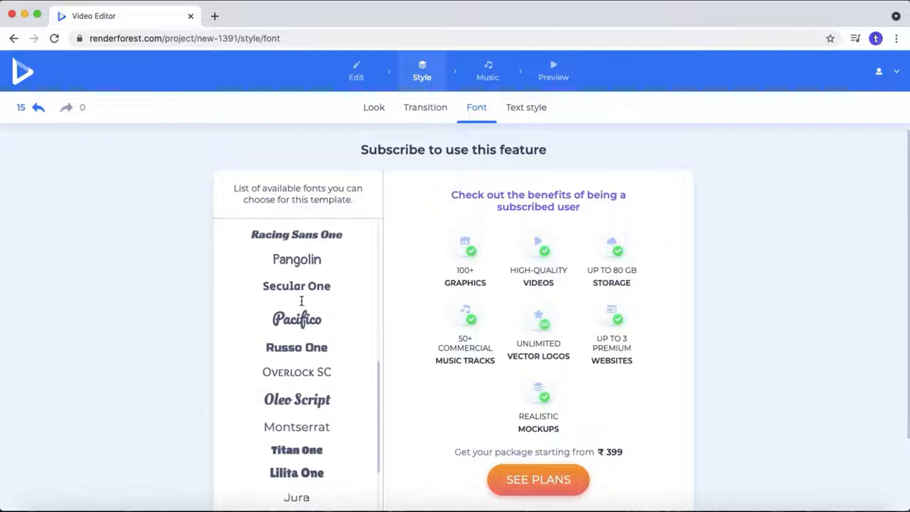
{"action": "left_click", "coordinate": [526, 108]}
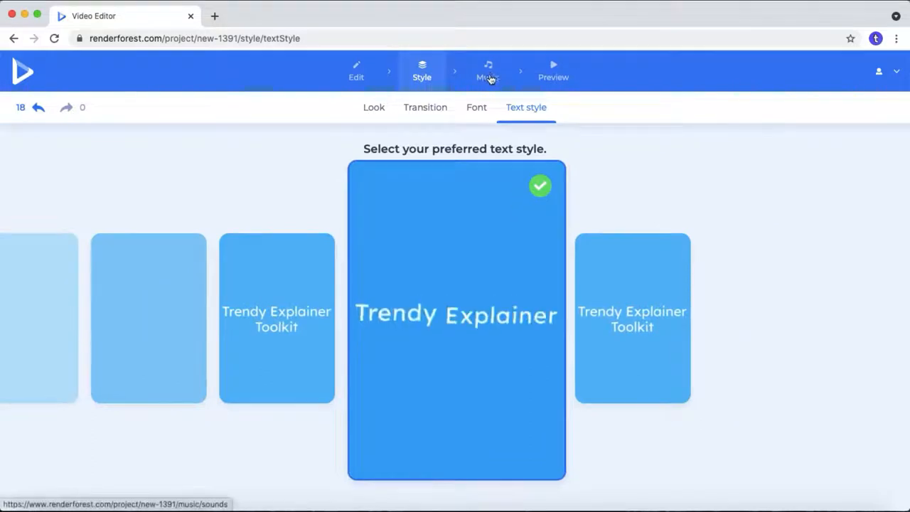
Add the Crisp Shakiness track from the Music Library to the video's music timeline
{"action": "left_click", "coordinate": [487, 71]}
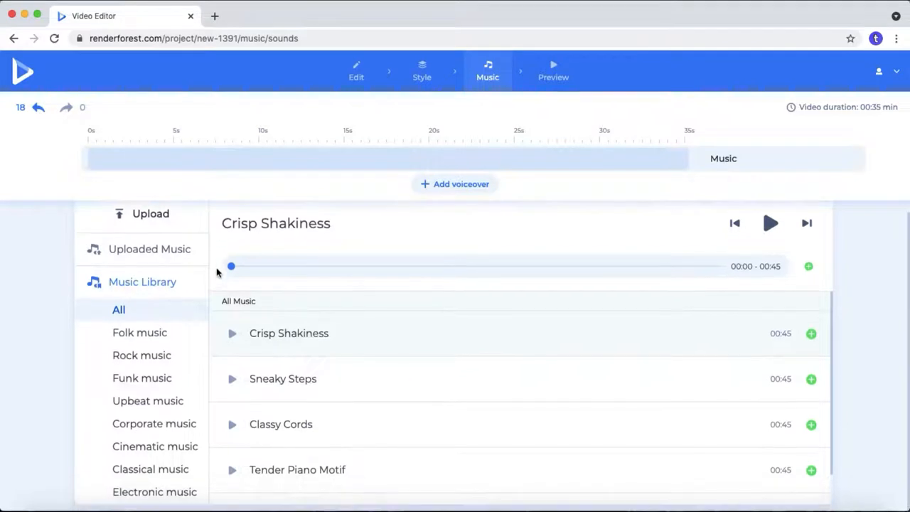
{"action": "mouse_move", "coordinate": [835, 349]}
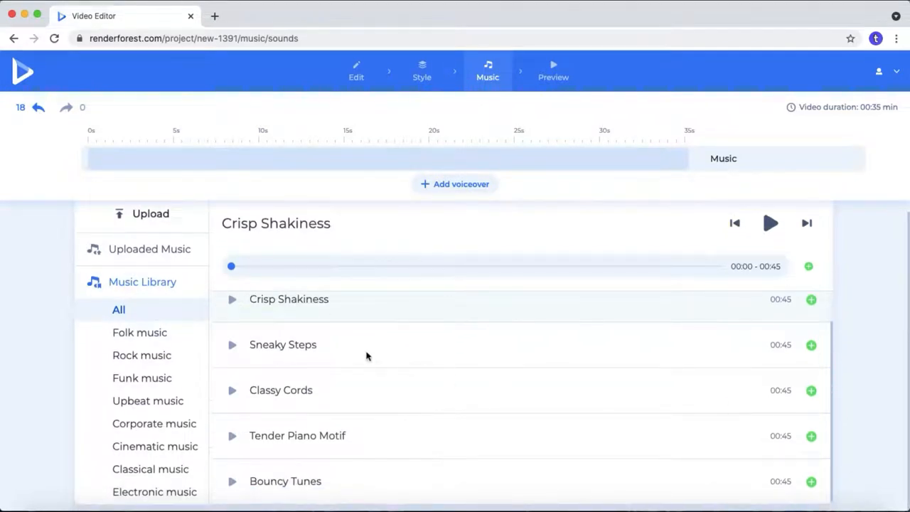
{"action": "mouse_move", "coordinate": [811, 333]}
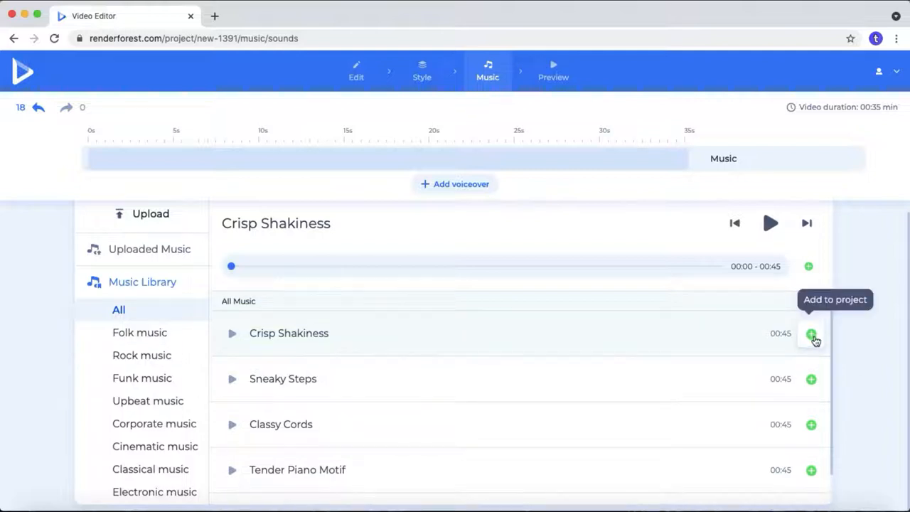
{"action": "left_click", "coordinate": [811, 334]}
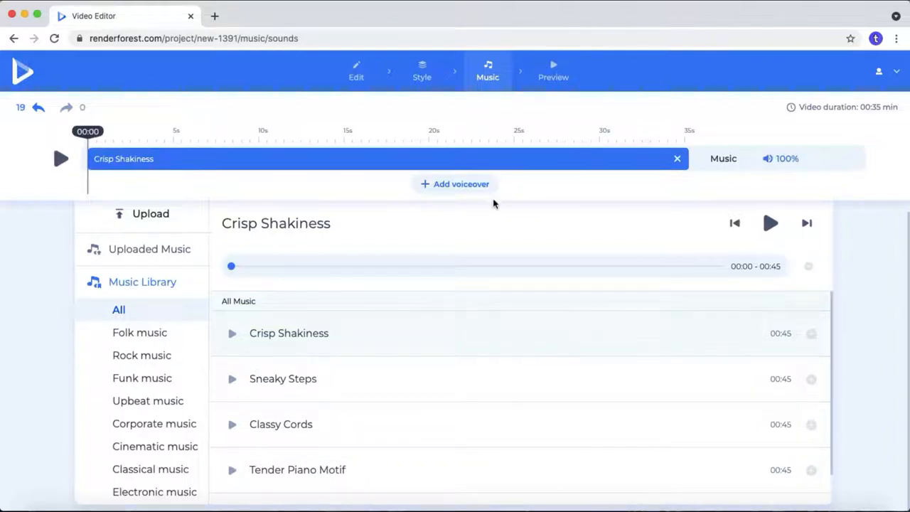
Check the scene voiceover Upload and Record options and lower Crisp Shakiness volume to 75%
{"action": "left_click", "coordinate": [454, 183]}
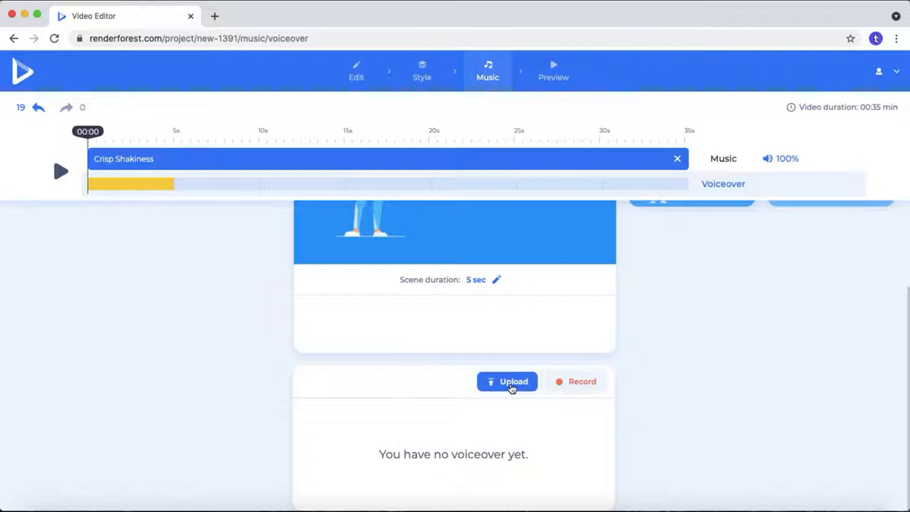
{"action": "left_click", "coordinate": [506, 381]}
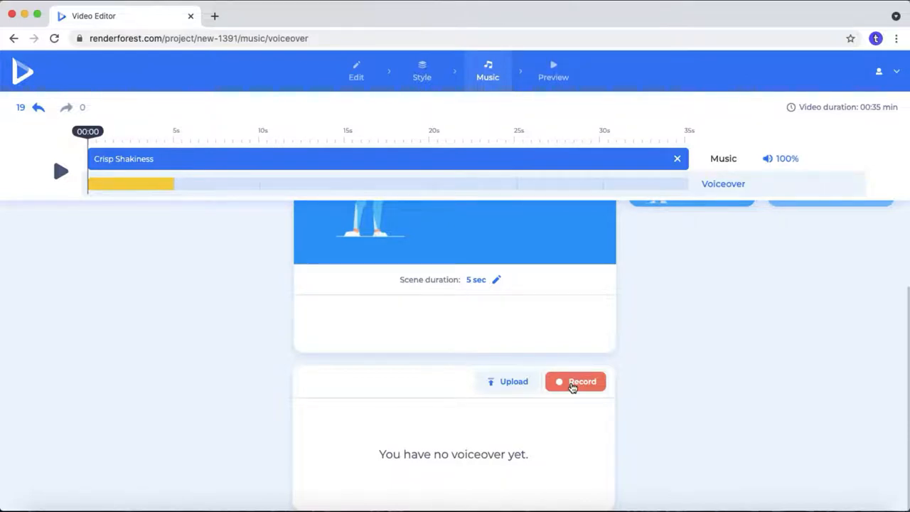
{"action": "scroll", "scroll_direction": "up", "scroll_amount": 3}
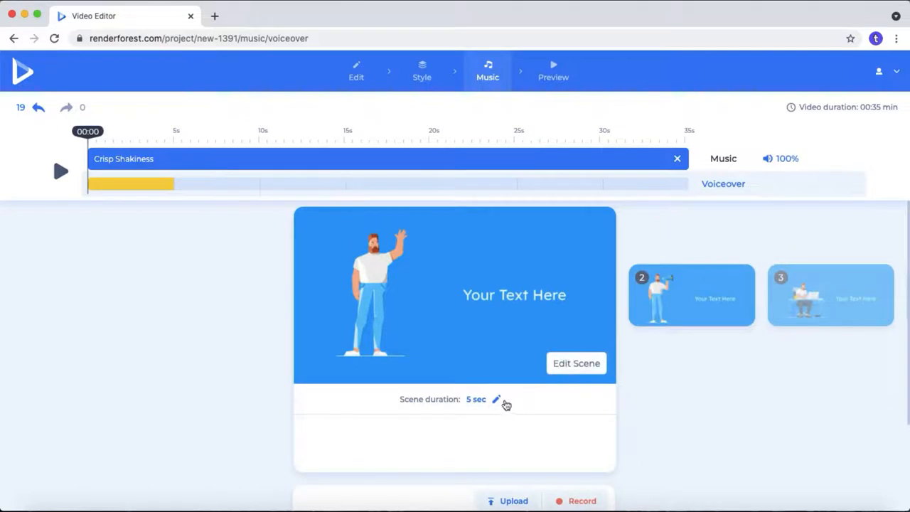
{"action": "left_click", "coordinate": [496, 399]}
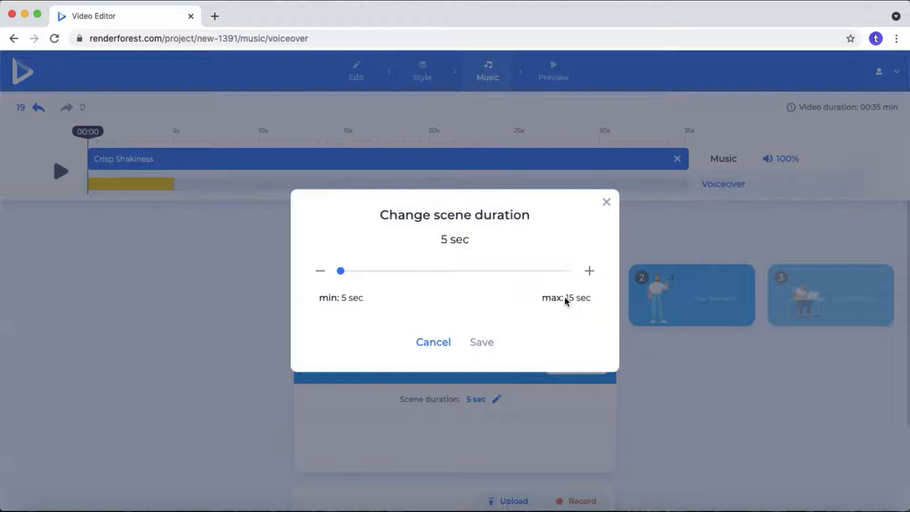
{"action": "left_click_drag", "start_coordinate": [340, 271], "coordinate": [363, 271]}
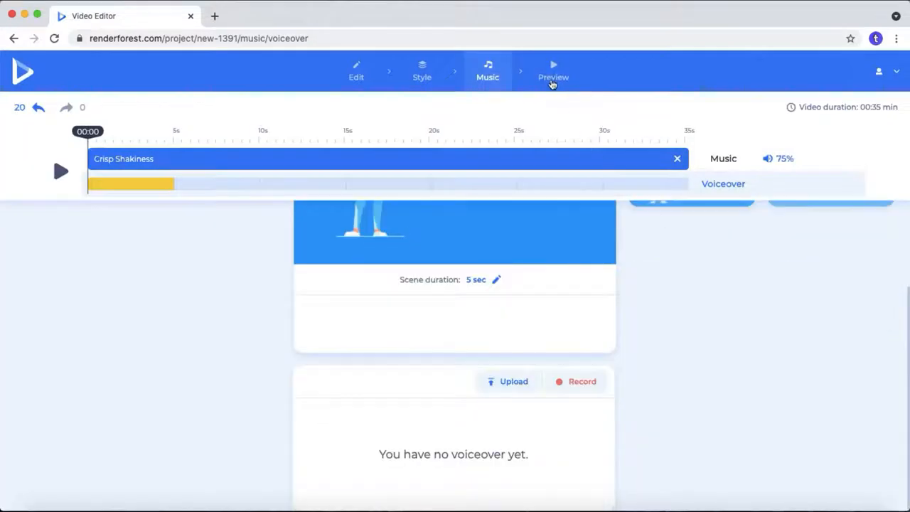
Go to the Preview step to compare the Free 360p Preview and HD Export cards
{"action": "left_click", "coordinate": [553, 71]}
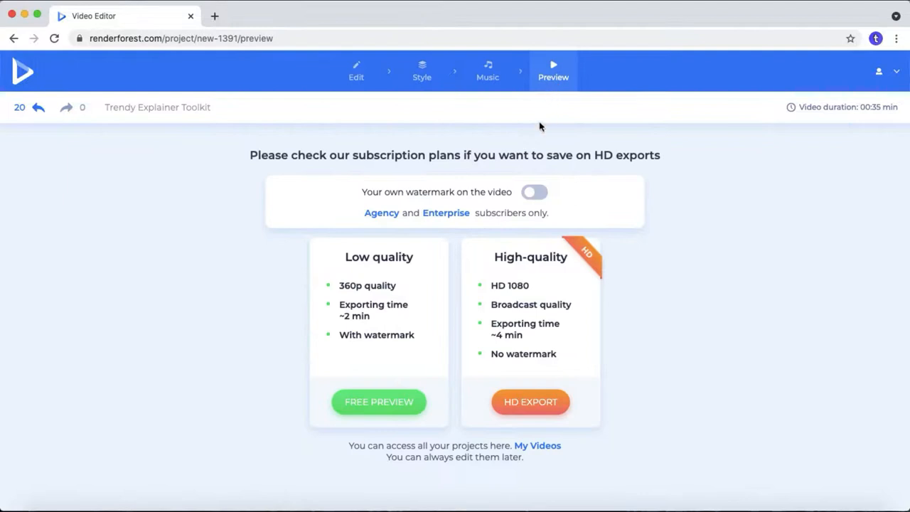
{"action": "mouse_move", "coordinate": [445, 261]}
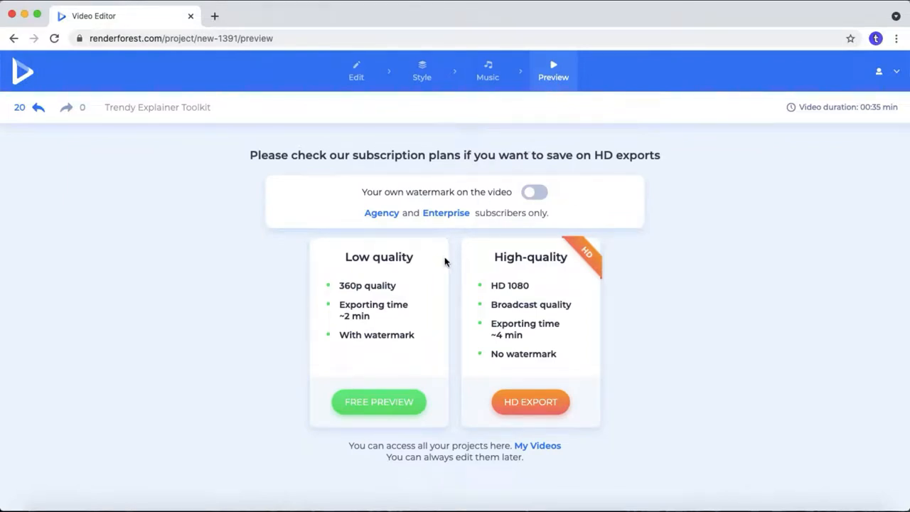
{"action": "mouse_move", "coordinate": [396, 304]}
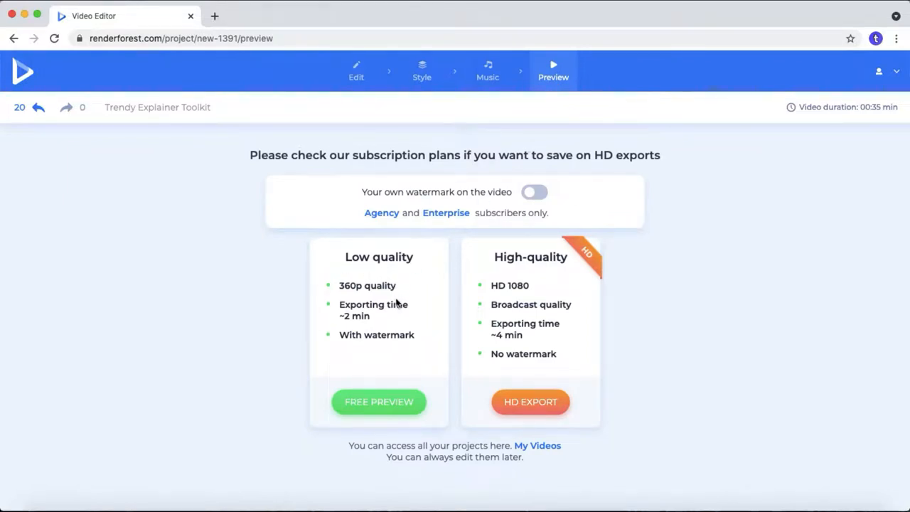
{"action": "mouse_move", "coordinate": [390, 405]}
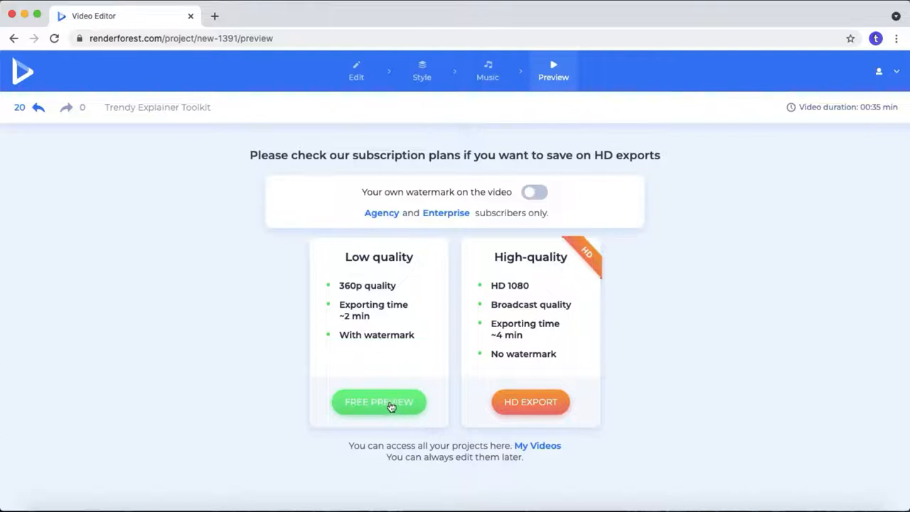
{"action": "mouse_move", "coordinate": [511, 413]}
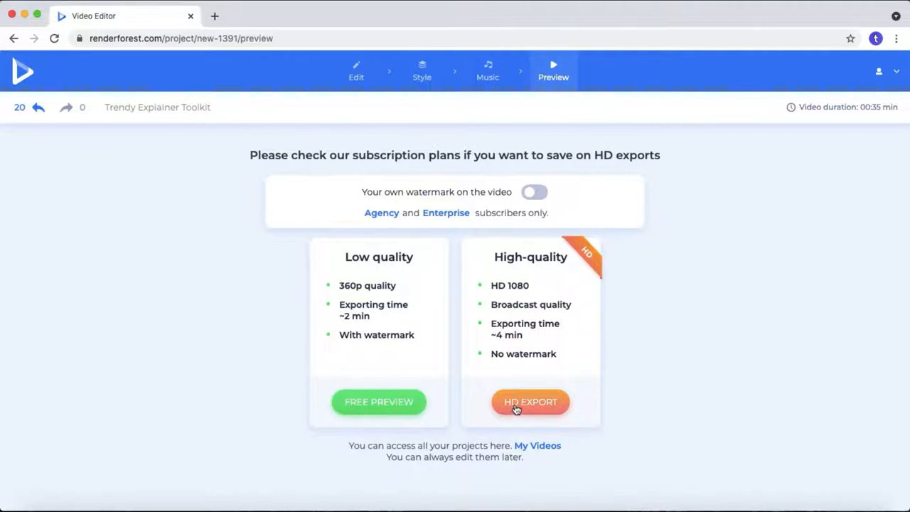
{"action": "mouse_move", "coordinate": [478, 404]}
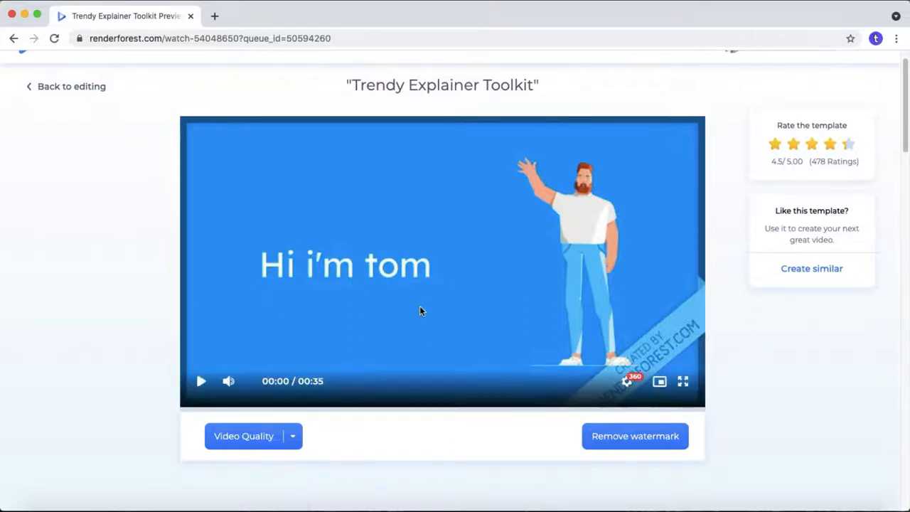
Play the watermarked 360p Trendy Explainer Toolkit preview through to 00:35
{"action": "left_click", "coordinate": [201, 381]}
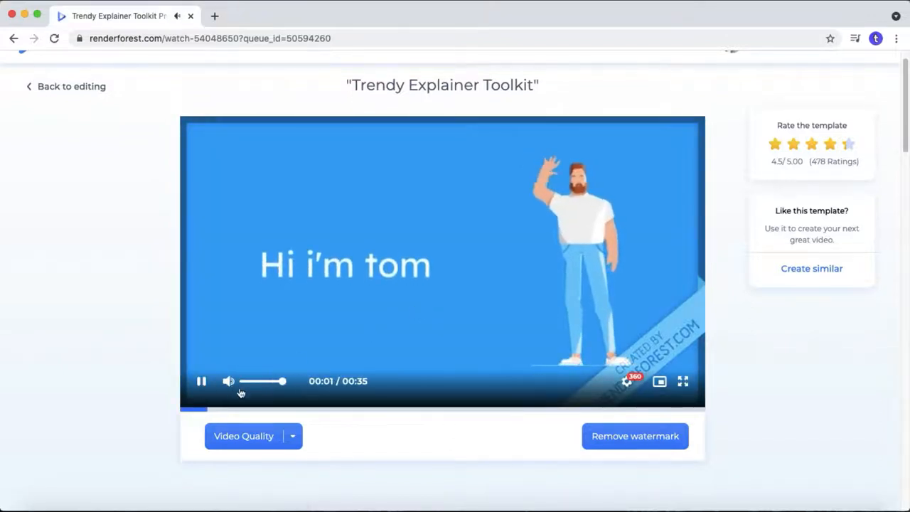
{"action": "mouse_move", "coordinate": [106, 403]}
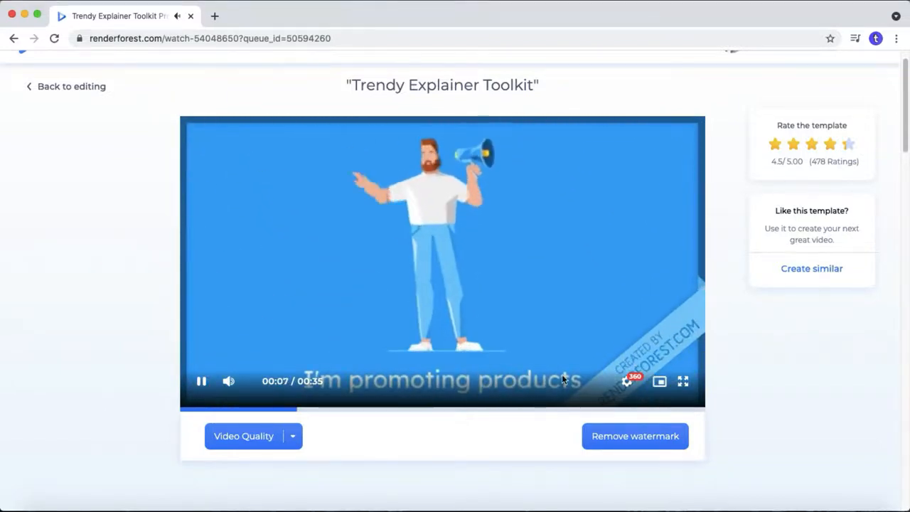
{"action": "left_click", "coordinate": [682, 381]}
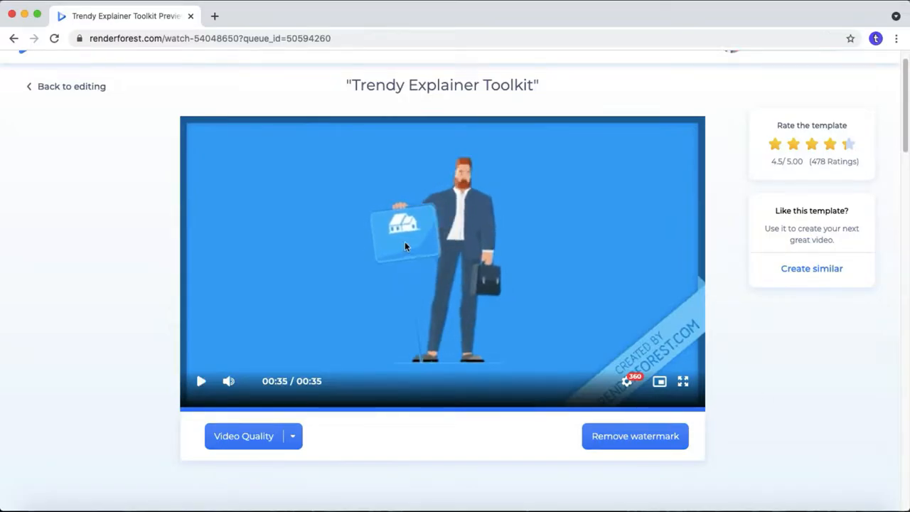
Download the watermarked Trendy Explainer Toolkit preview as an MP4 via Save Video As
{"action": "right_click", "coordinate": [405, 245]}
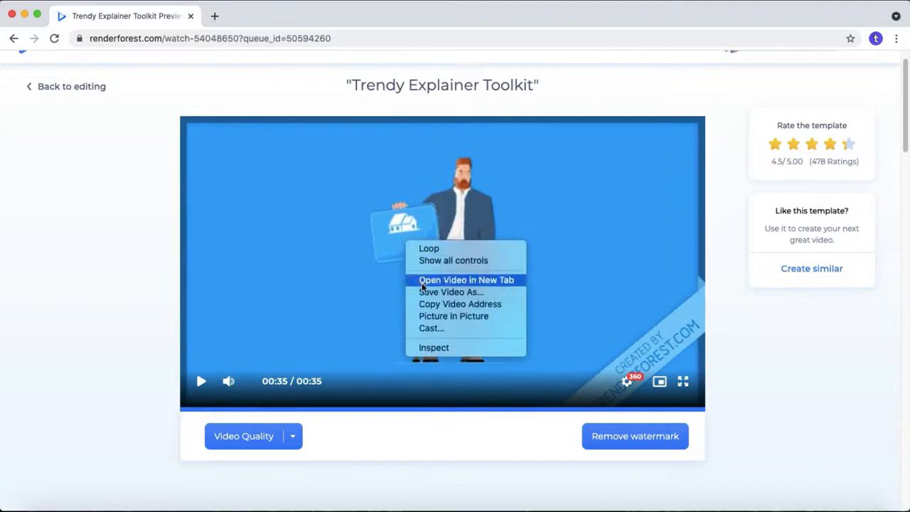
{"action": "left_click", "coordinate": [466, 279]}
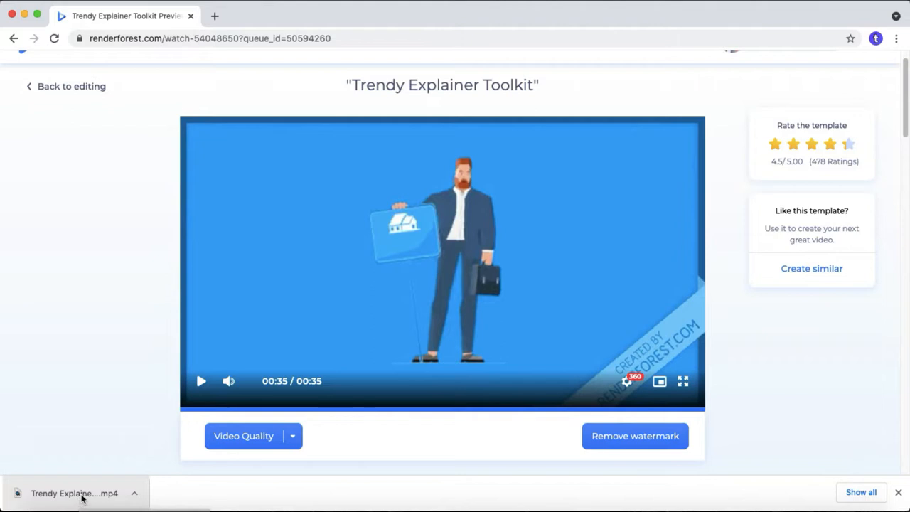
{"action": "mouse_move", "coordinate": [163, 353]}
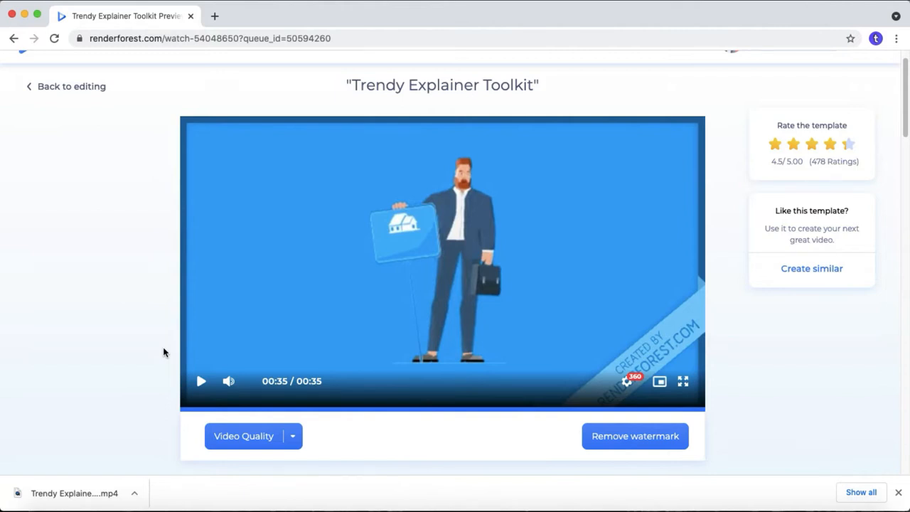
{"action": "mouse_move", "coordinate": [161, 371]}
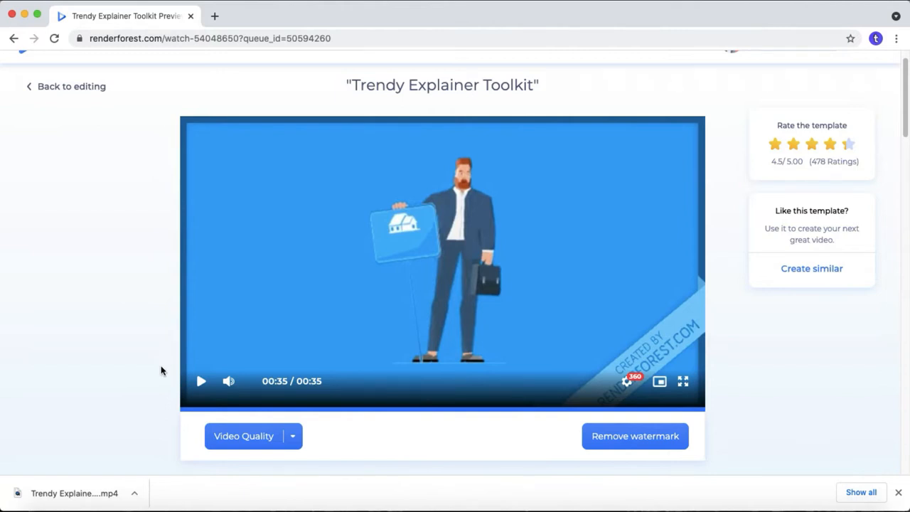